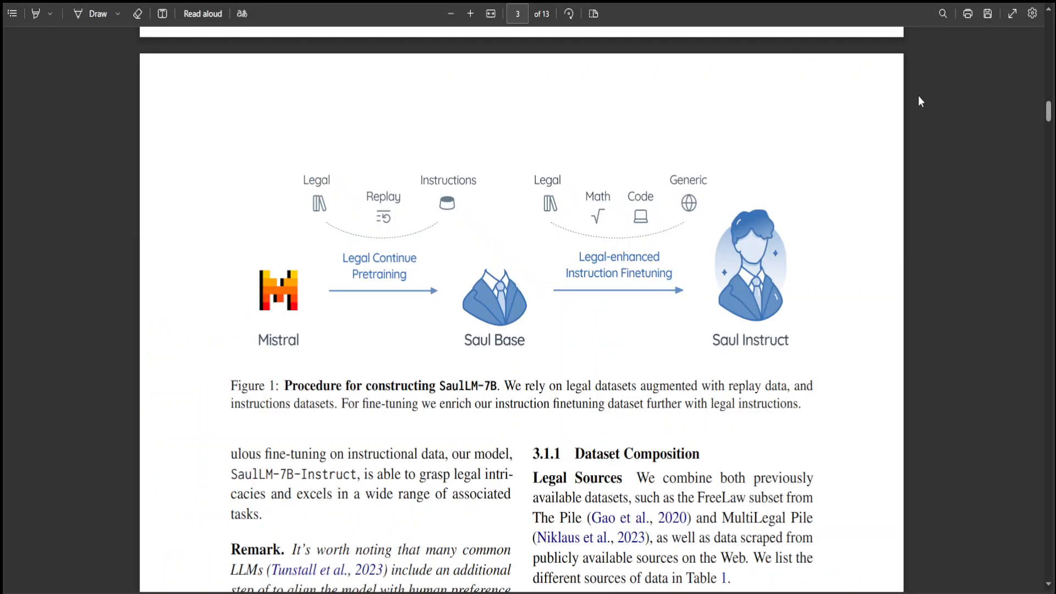
mouse_move(662, 215)
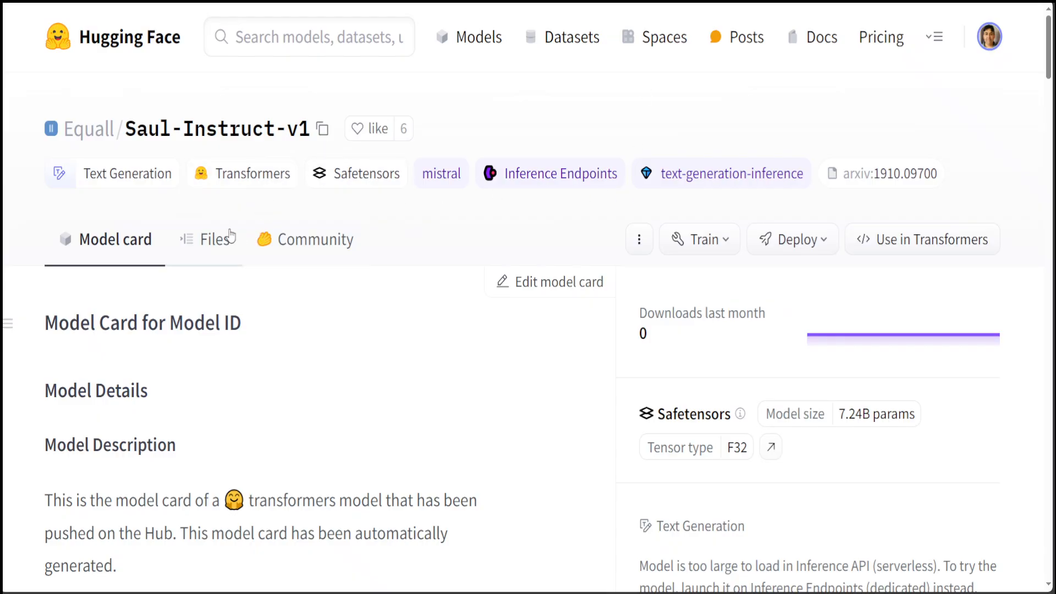
Browse the Saul-Instruct-v1 Files tab: six safetensors shards, config and tokenizer files
click(216, 239)
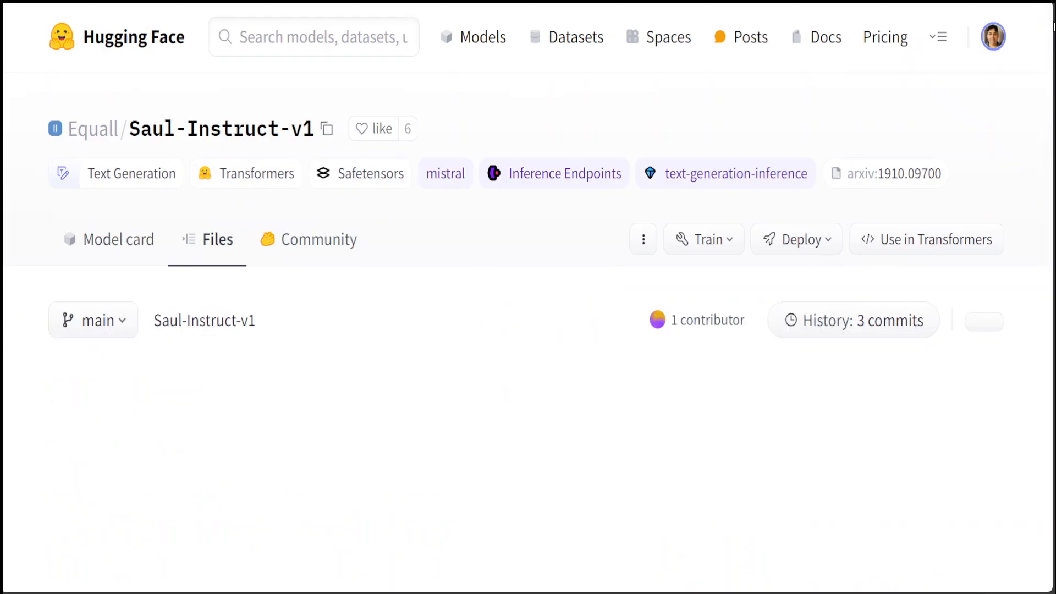
scroll(down, 3)
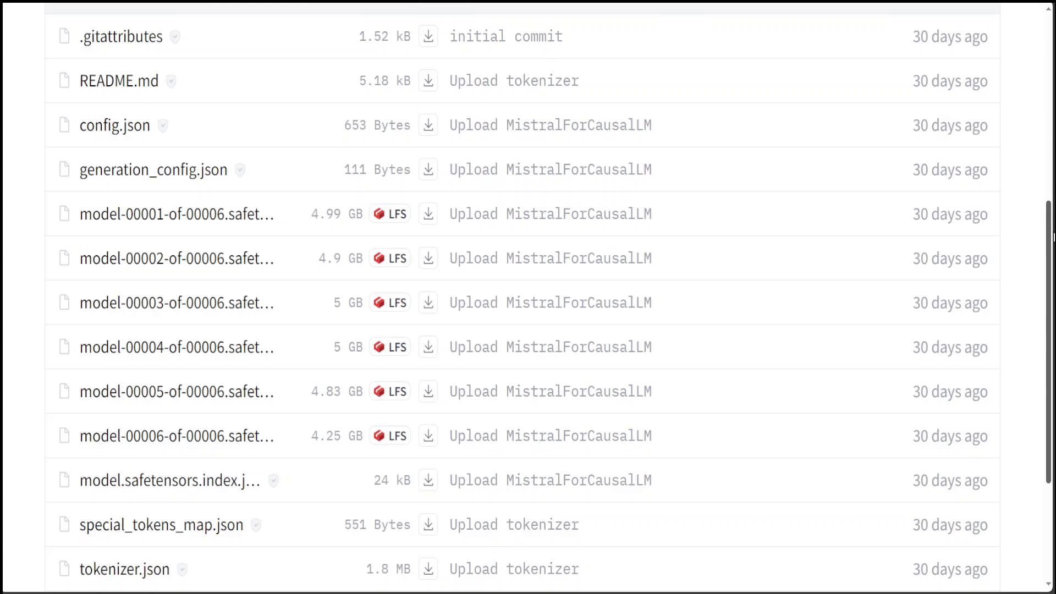
scroll(down, 3)
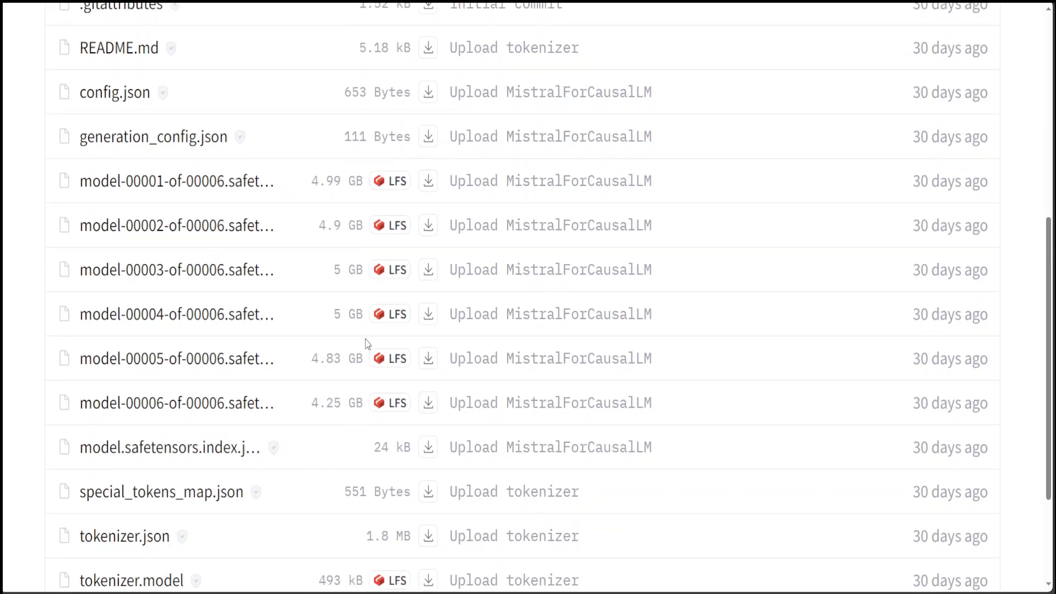
mouse_move(356, 276)
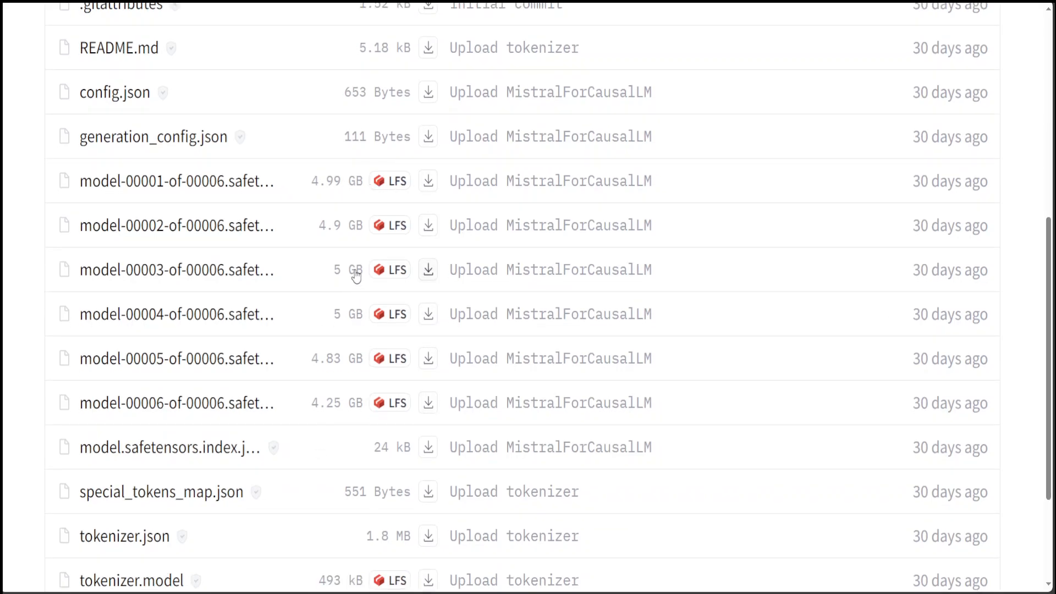
mouse_move(327, 373)
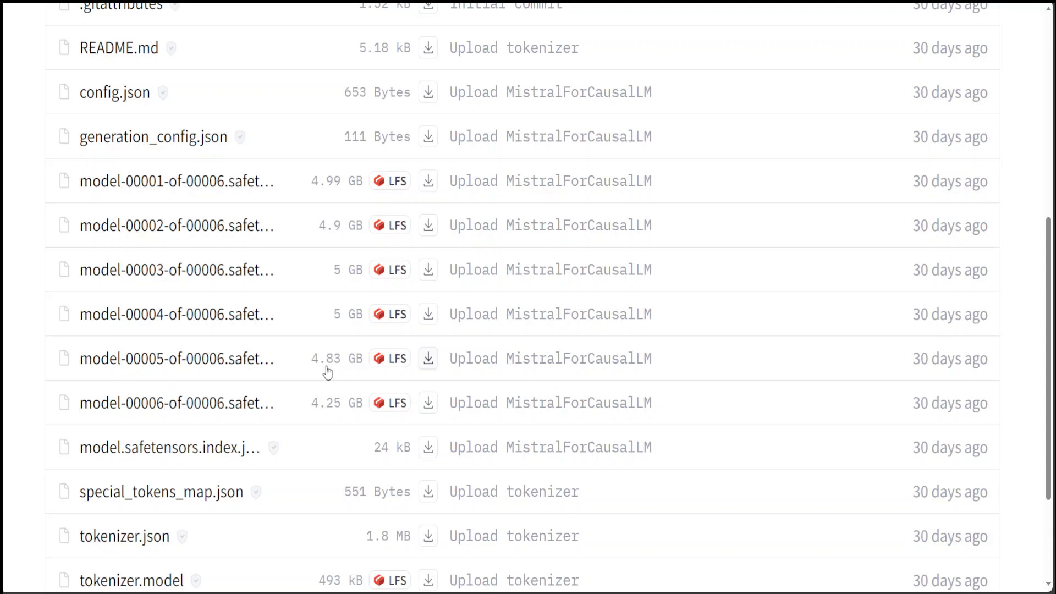
mouse_move(337, 187)
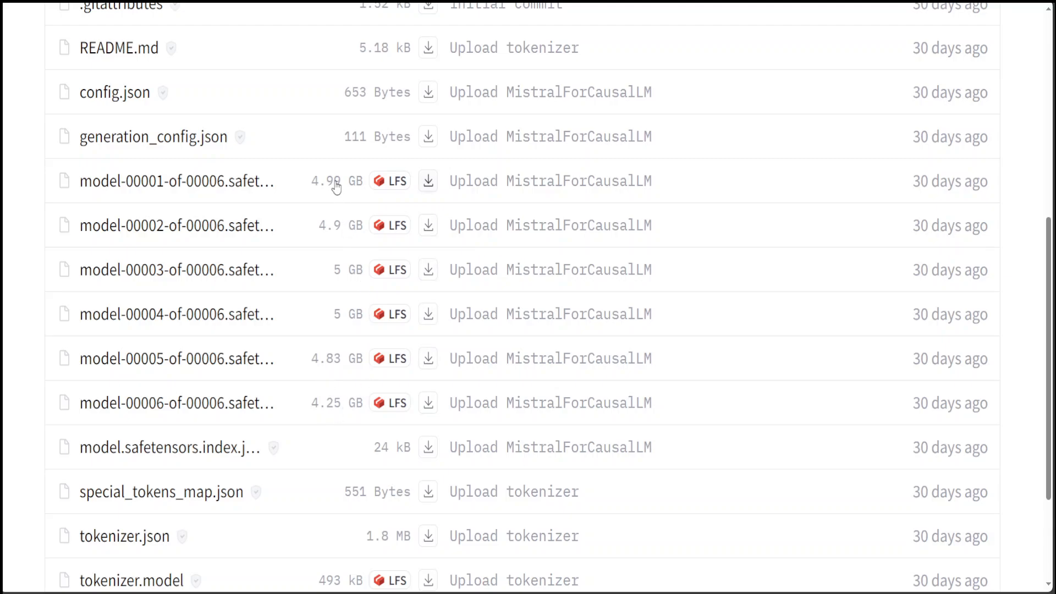
mouse_move(340, 201)
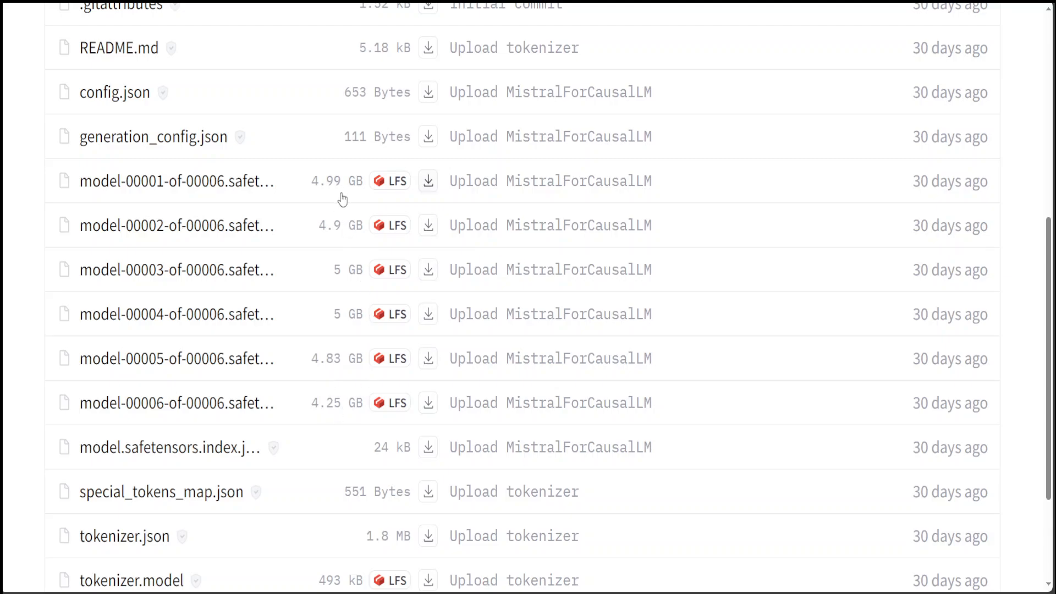
mouse_move(594, 374)
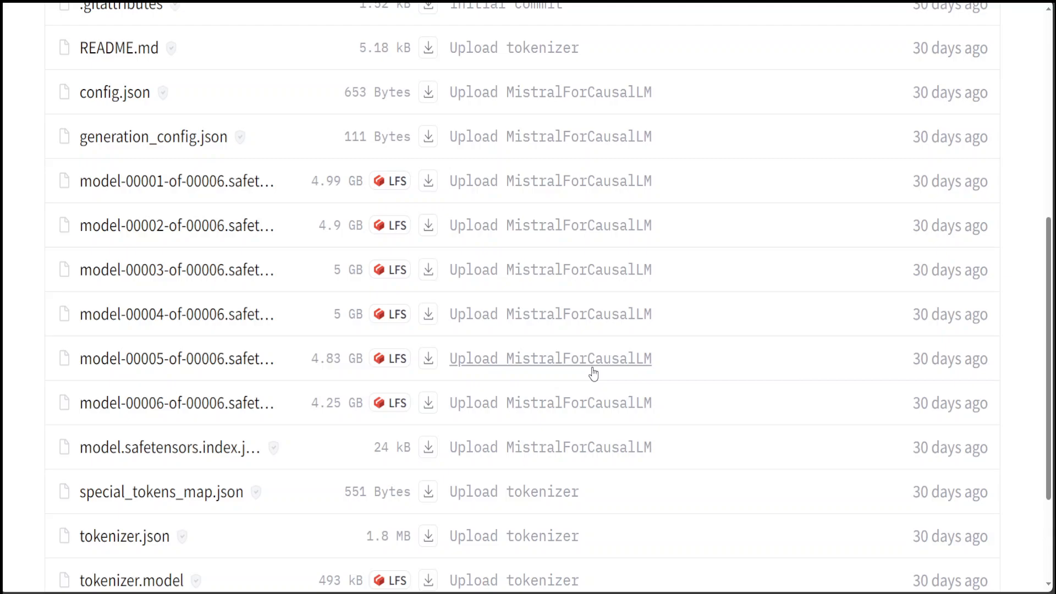
mouse_move(327, 192)
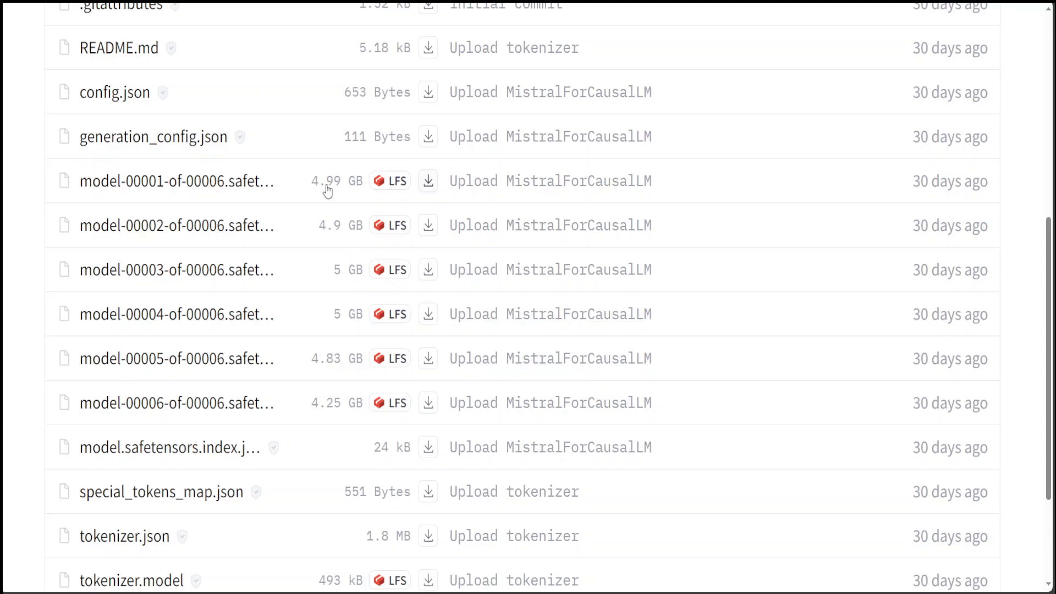
mouse_move(313, 424)
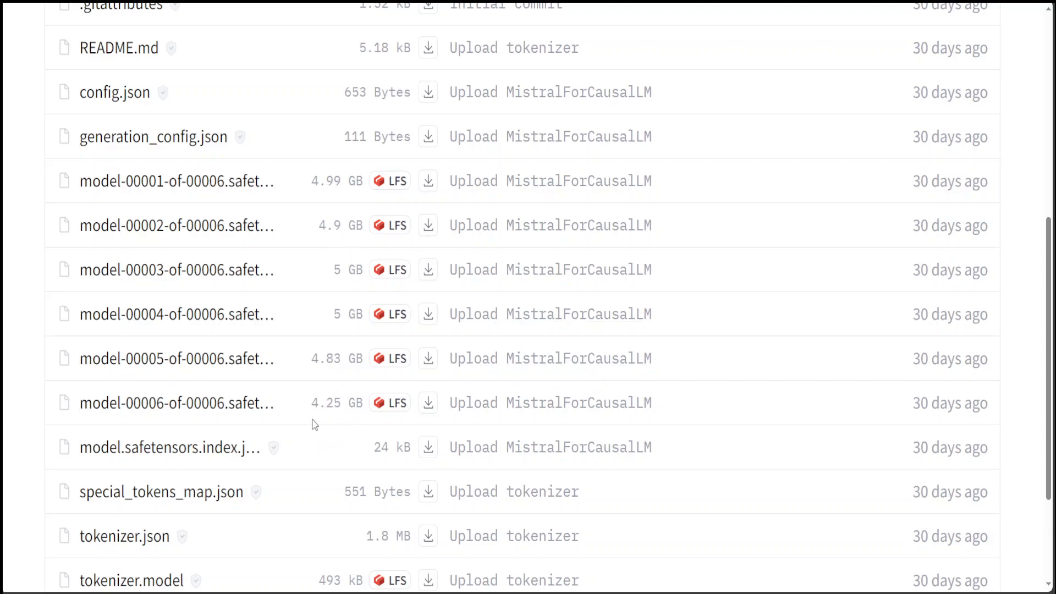
mouse_move(230, 337)
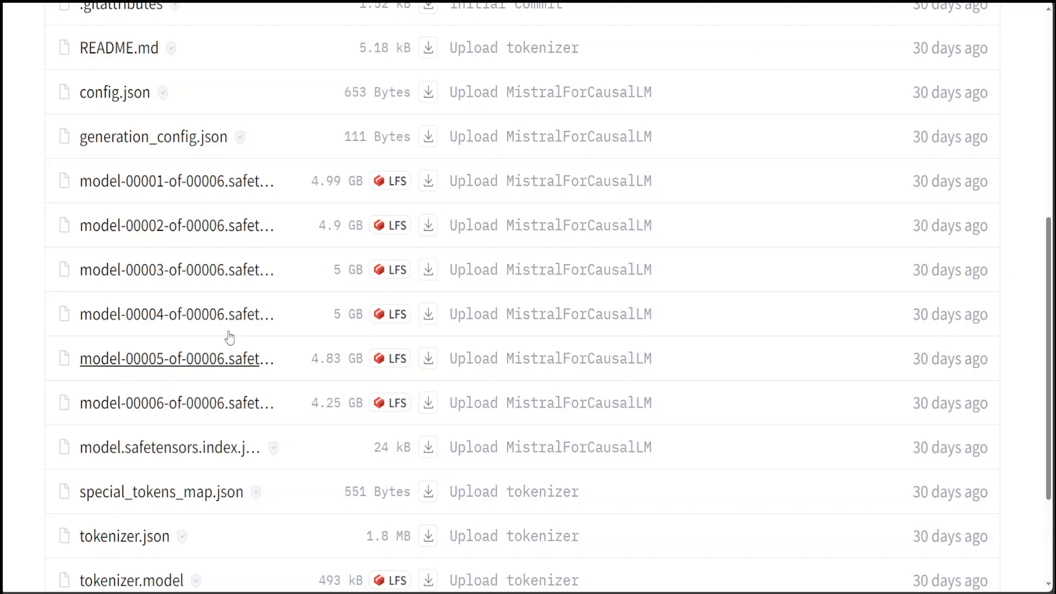
mouse_move(249, 295)
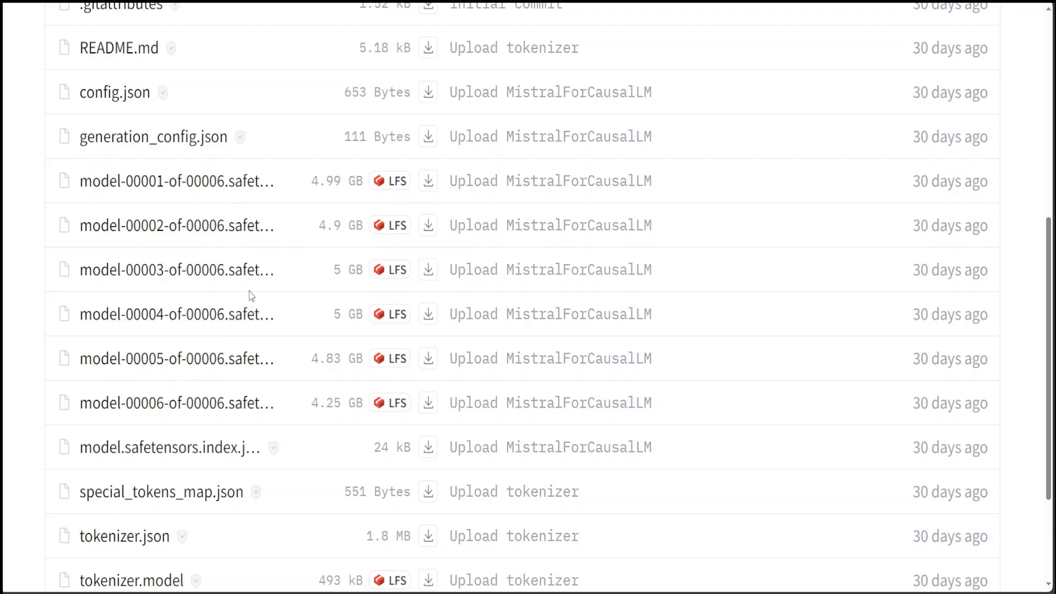
mouse_move(162, 294)
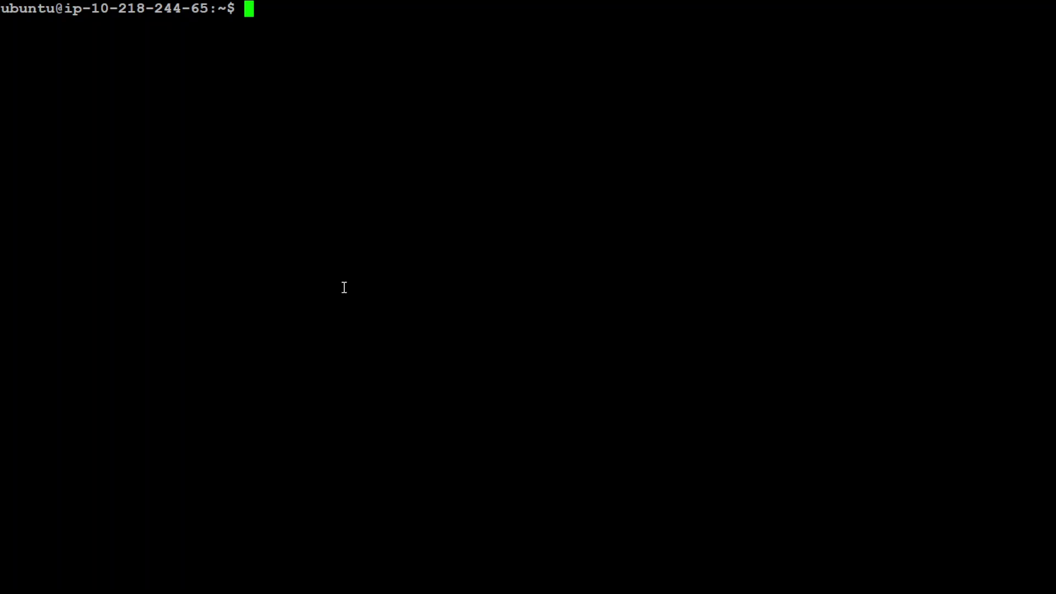
mouse_move(267, 304)
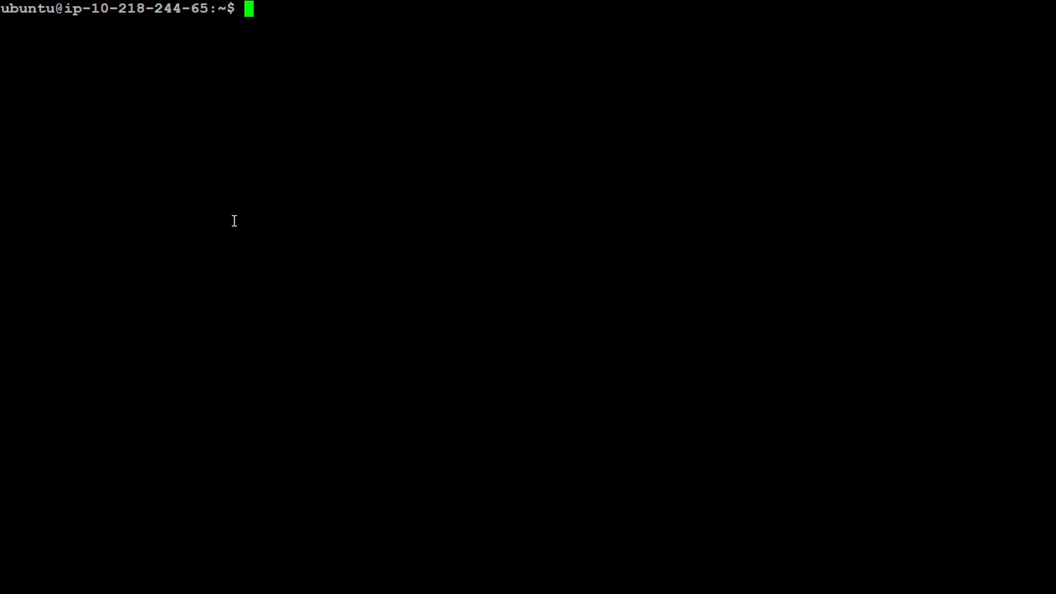
Run pip install transformers accelerate torch, then start a python3 session
text(pi)
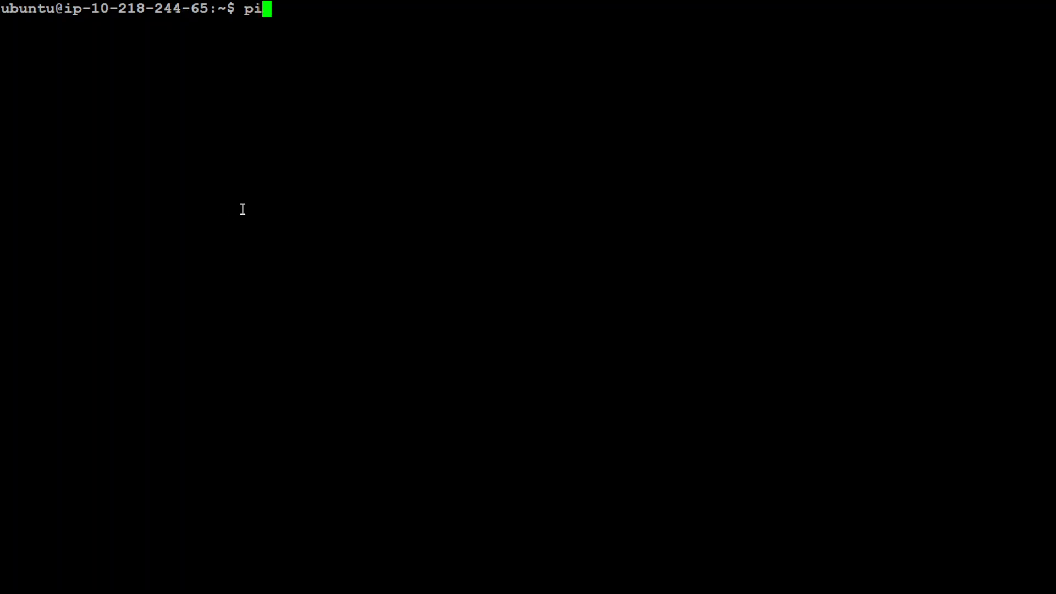
text(p in)
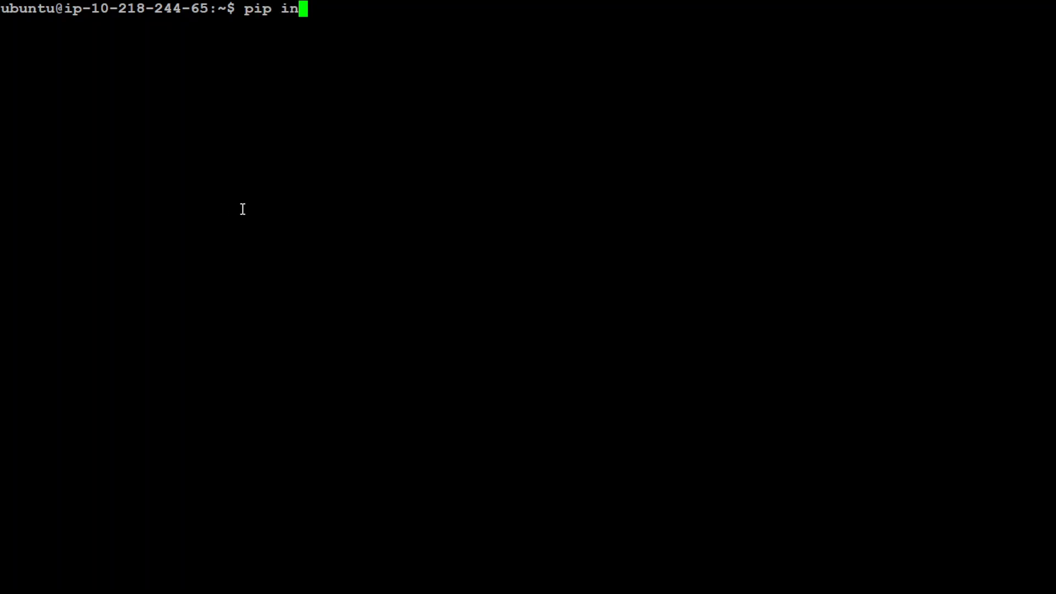
text(stall transfor)
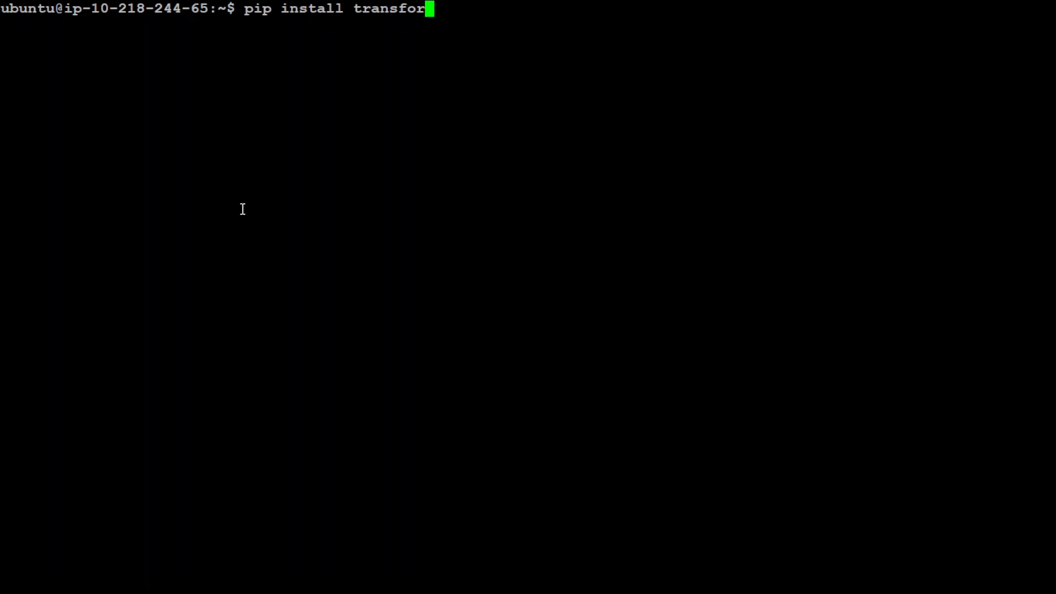
text(mers acc)
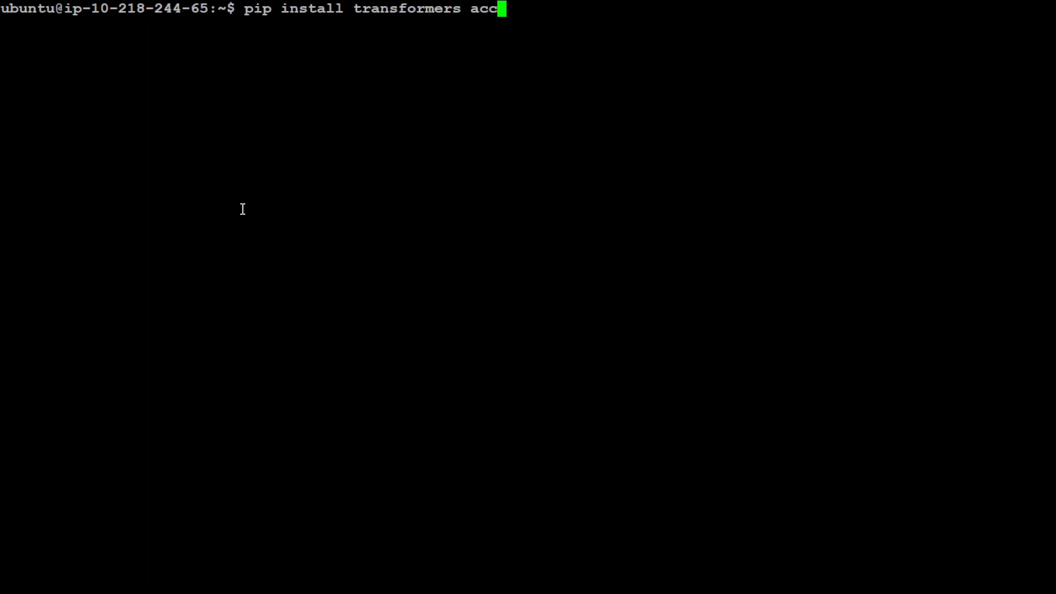
text(elerate)
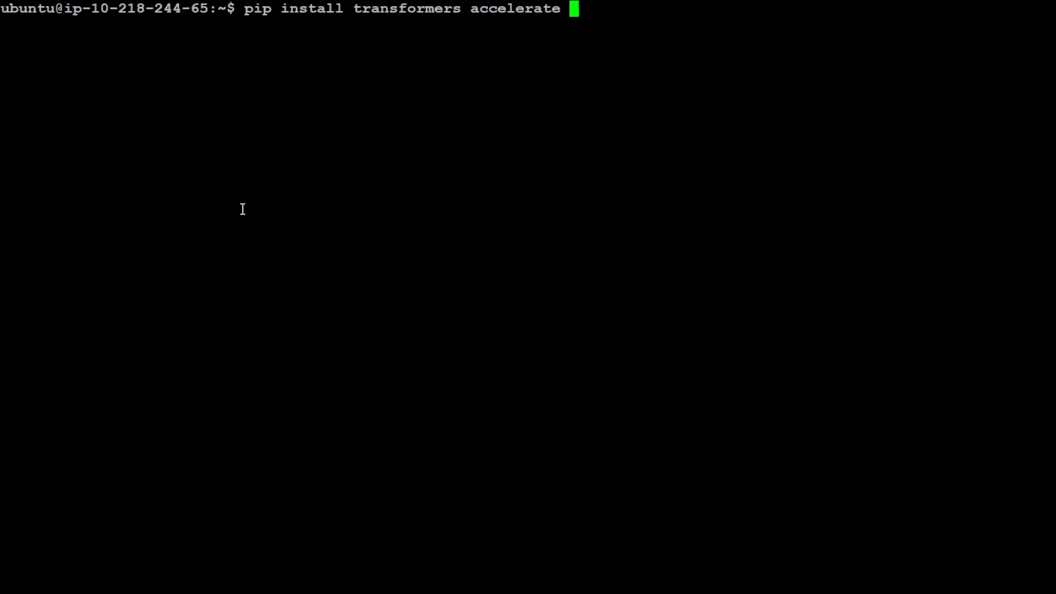
text(torch)
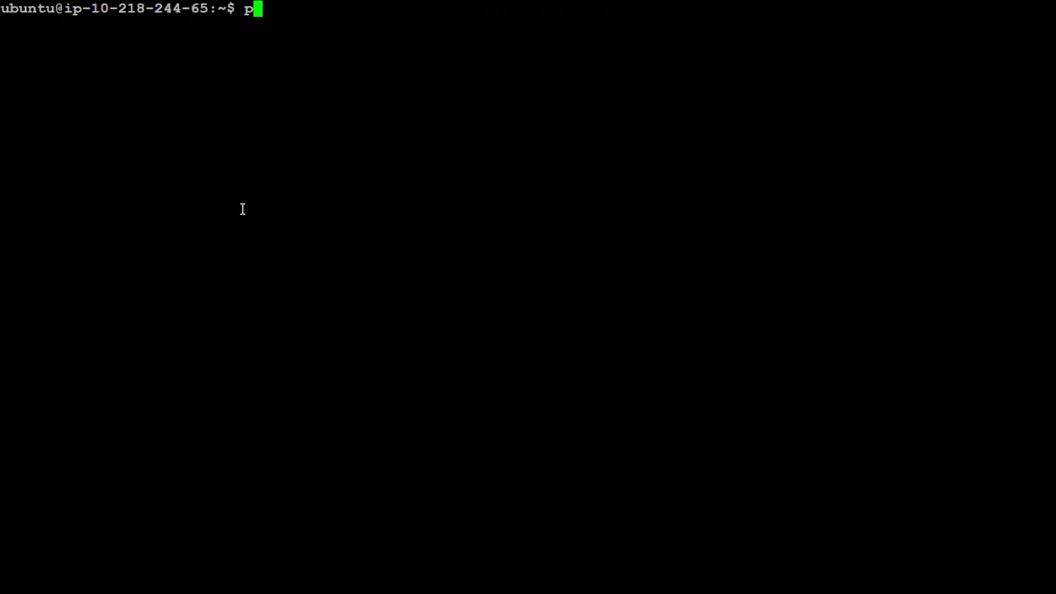
text(ython3)
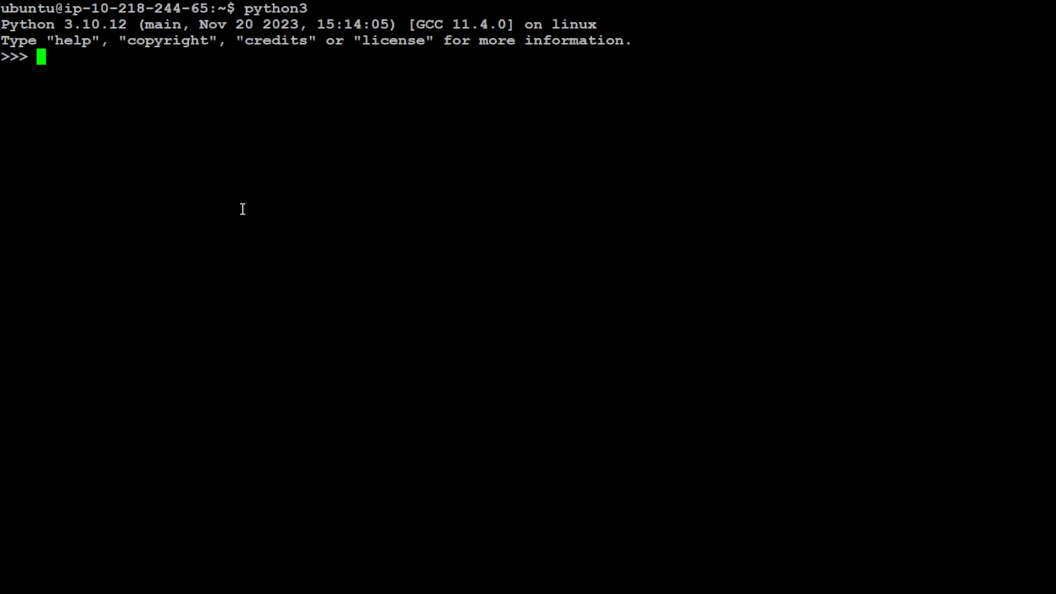
Import torch, AutoModelForCausalLM and AutoTokenizer, and set model_name to "Equall/Saul-Instruct-v1"
text(import torch)
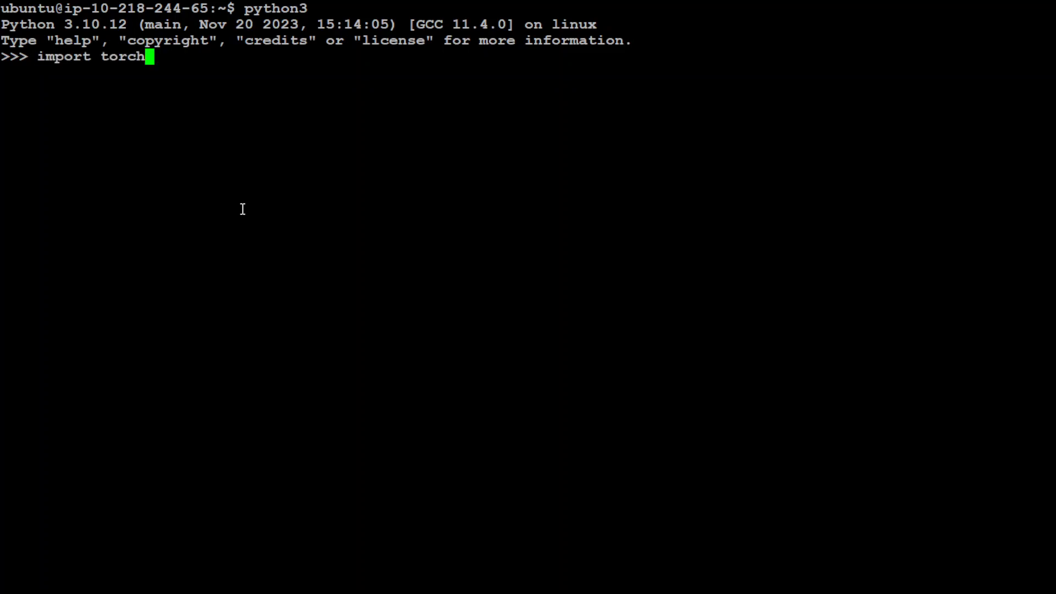
key(Return)
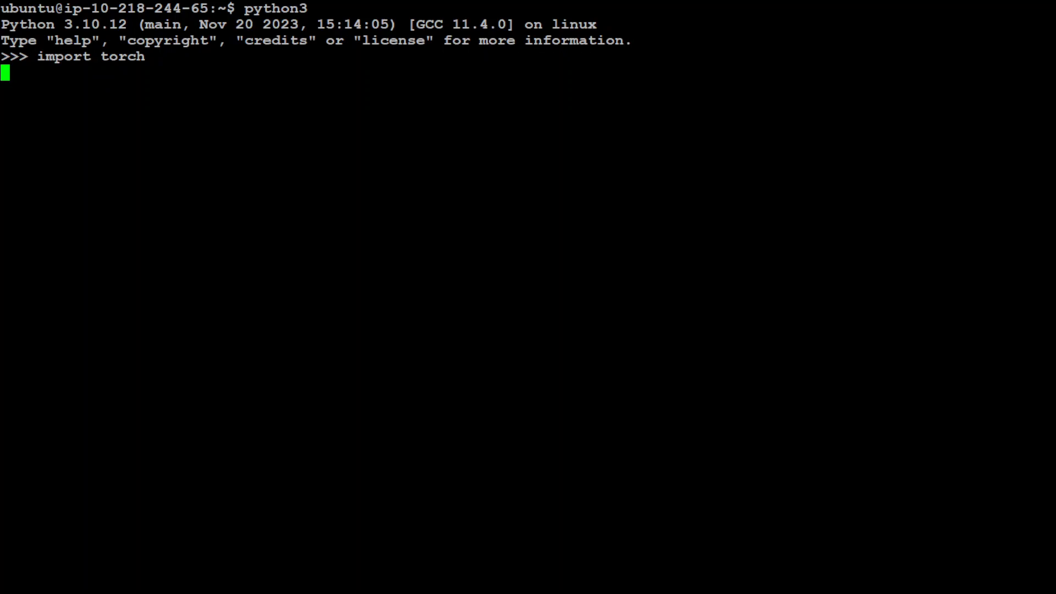
key(Return)
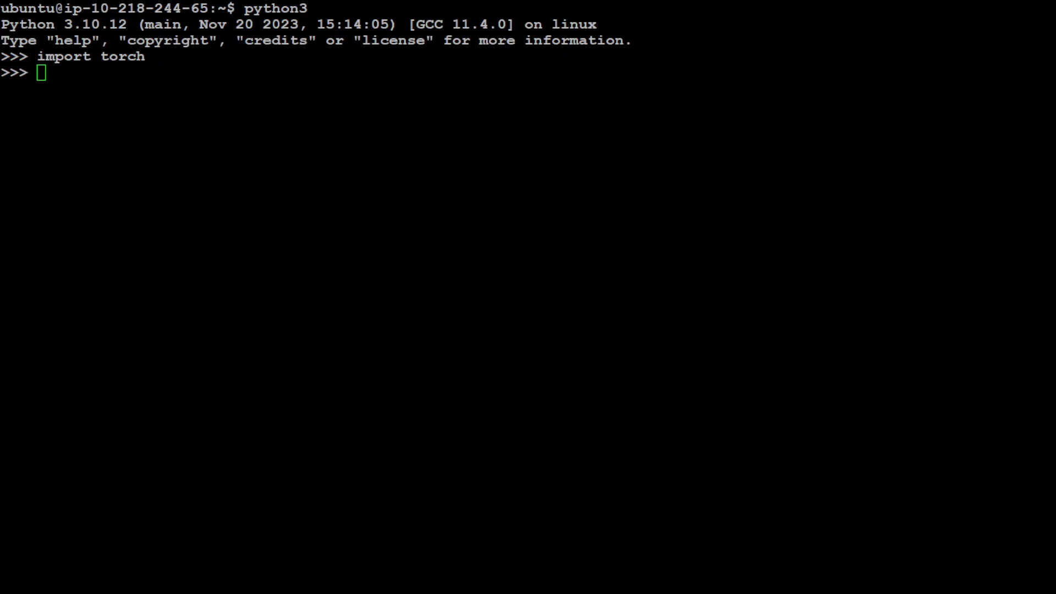
text(from transformers import AutoModelForCausalLM, AutoTokenizer)
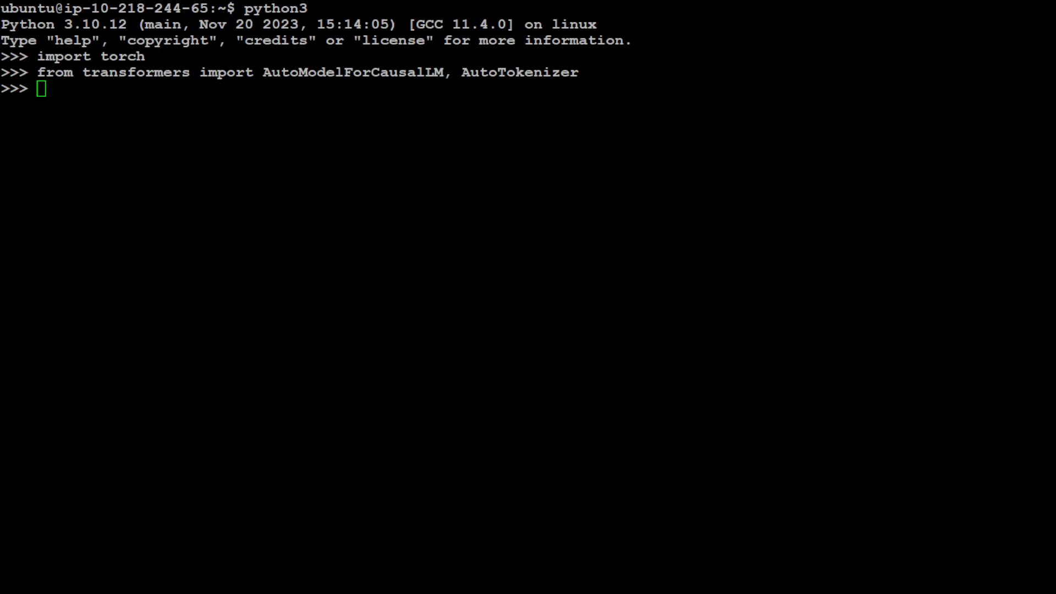
text(model_name = "Equall/Saul-Instruct-v1")
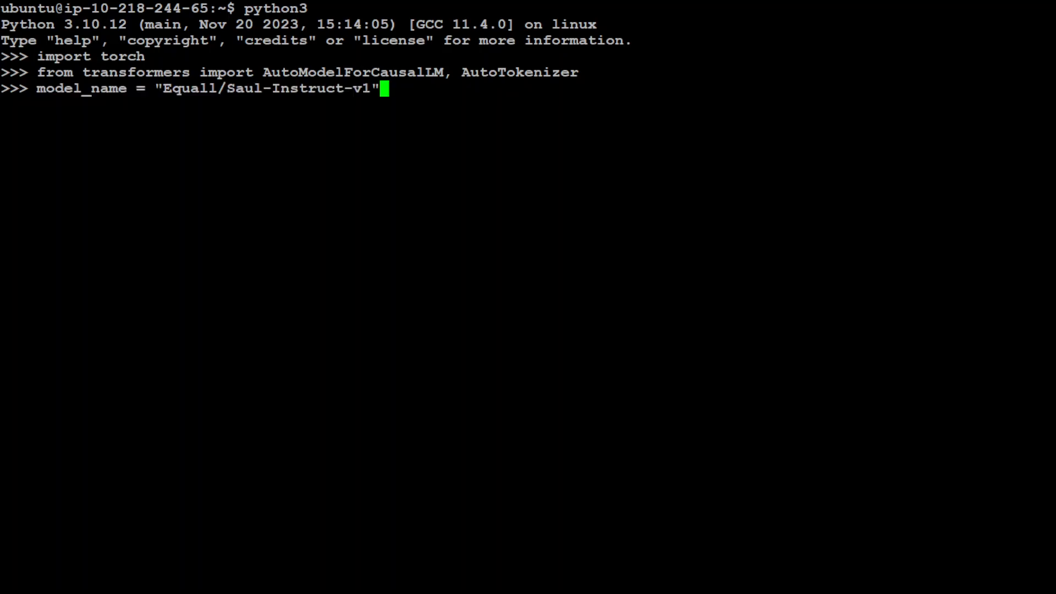
mouse_move(354, 161)
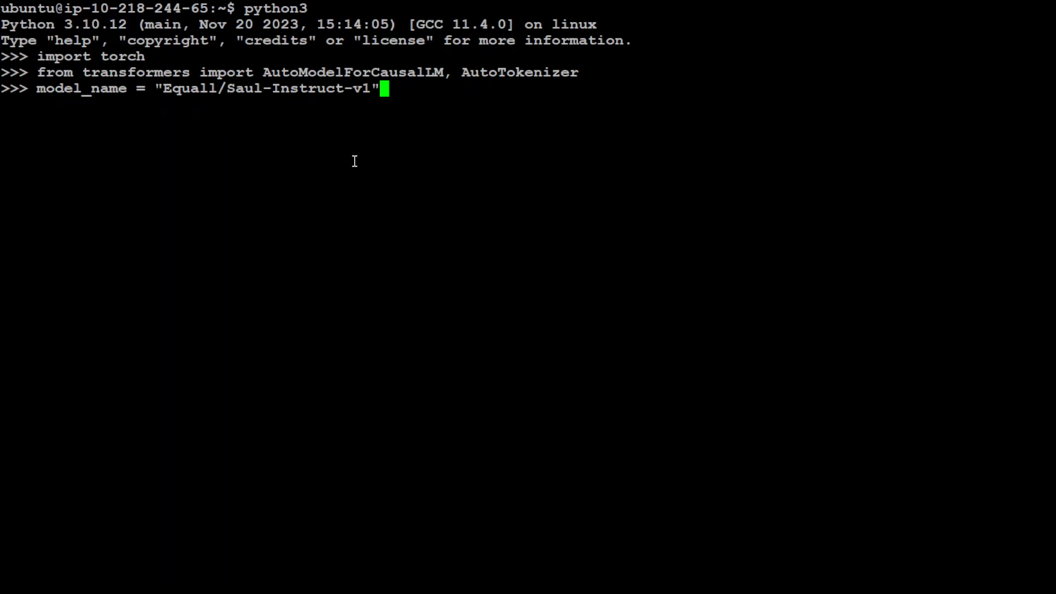
key(Return)
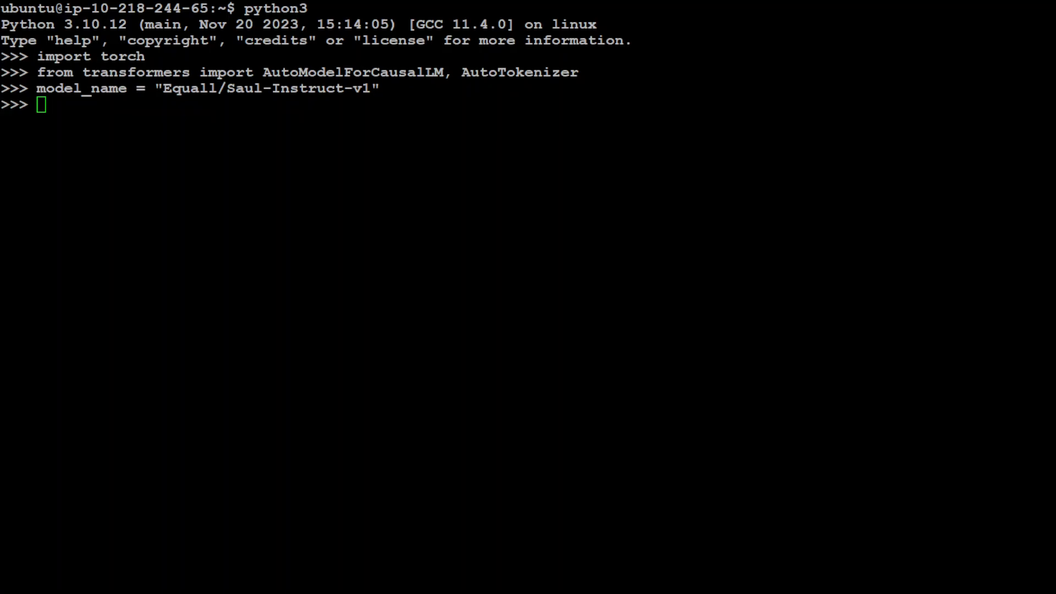
Make cuda the default torch device and load Saul-Instruct-v1 with load_in_4bit=True
text(torch.set_default_device("cuda"))
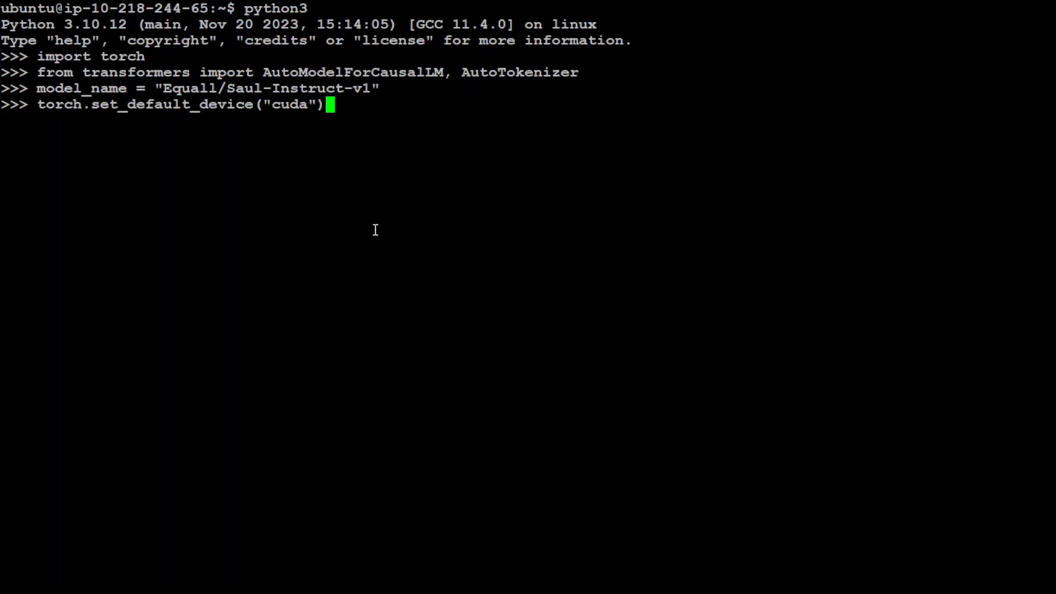
key(Return)
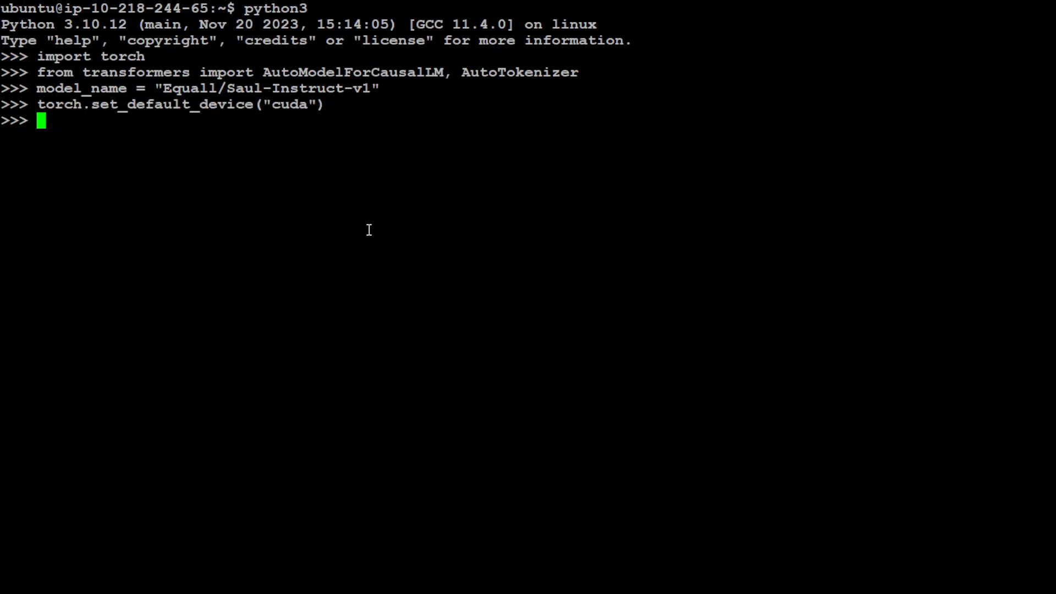
mouse_move(308, 116)
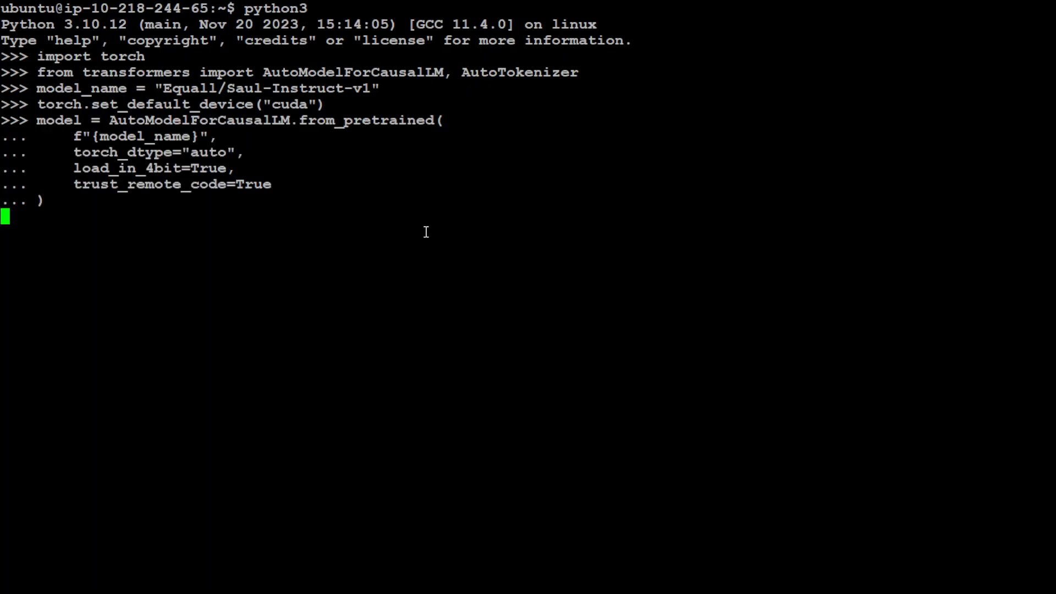
key(Return)
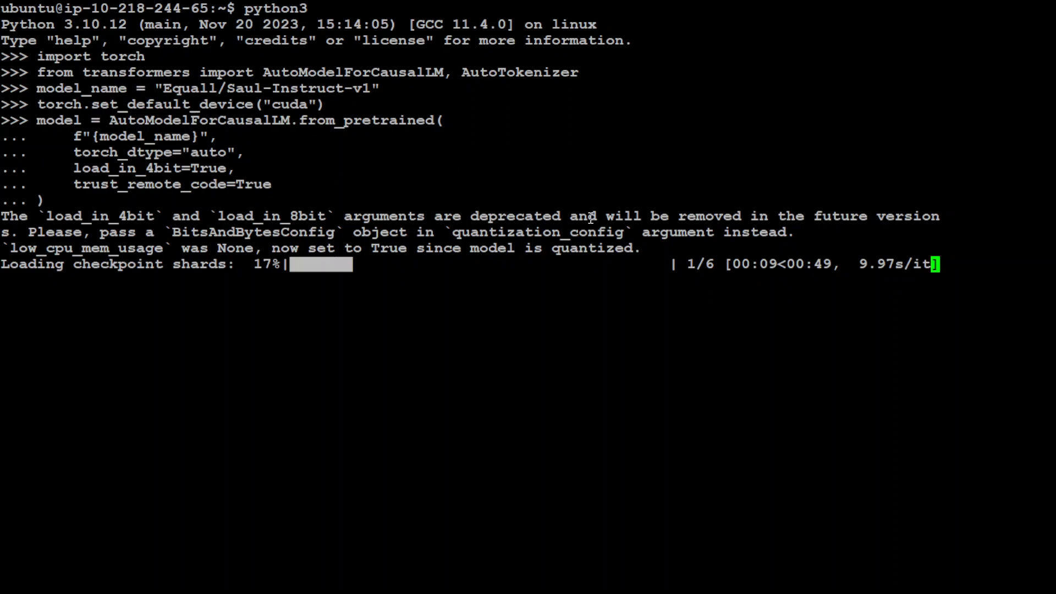
mouse_move(469, 236)
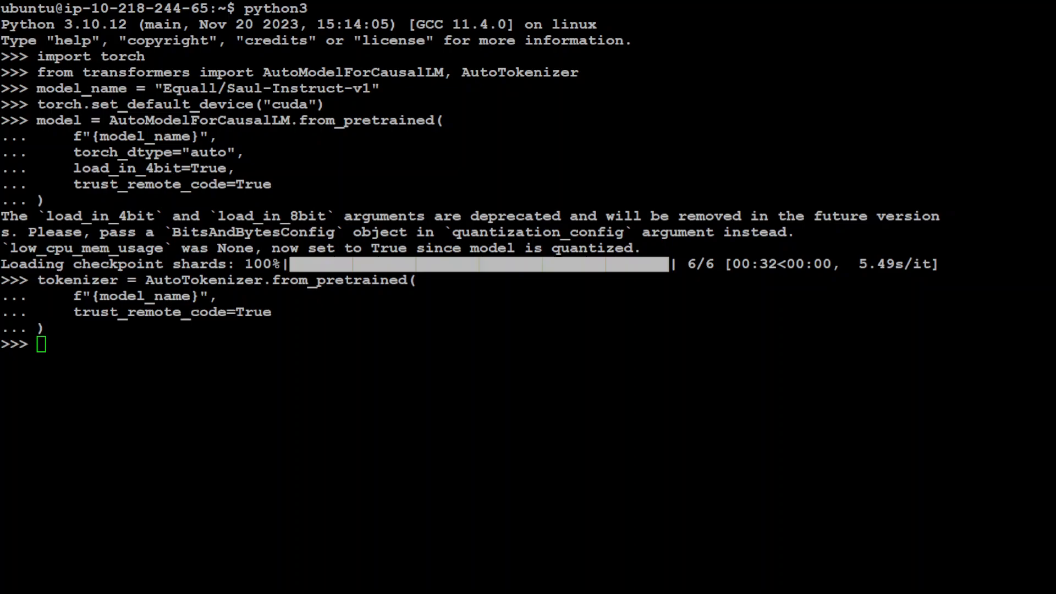
Define the Marbury v. Madison summary prompt and enter model.generate with max_length=300
text(prompt="[INST] Please summarize the key principles established in the landmark case of Marbury v. Madison and its impact on the concept of judicial review in the United States. Highlight how it has influenced subsequent legal judgments. [/INST]")
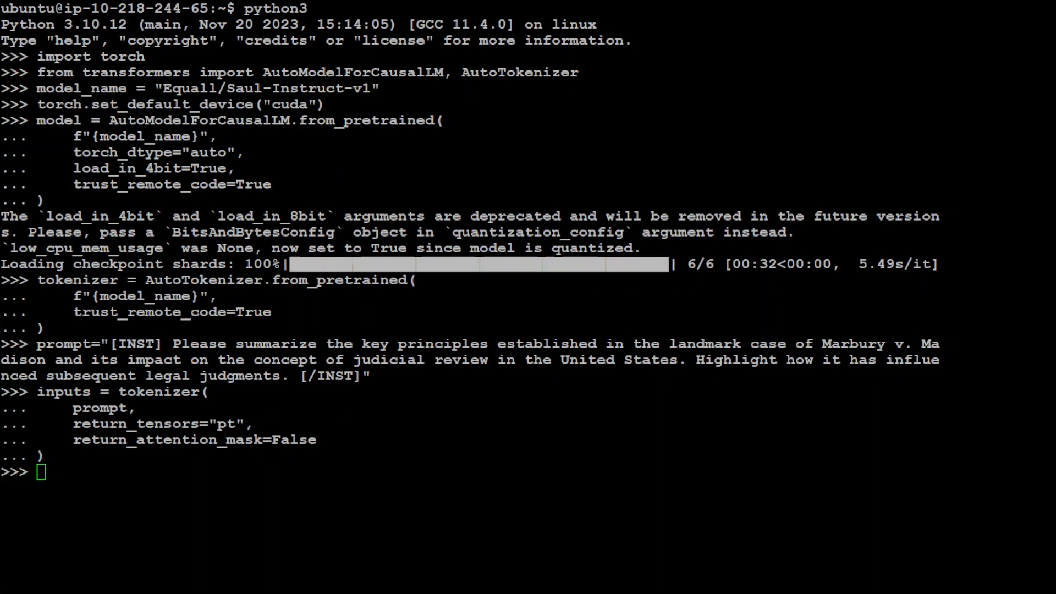
text(outputs = model.generate(**inputs, max_length=300))
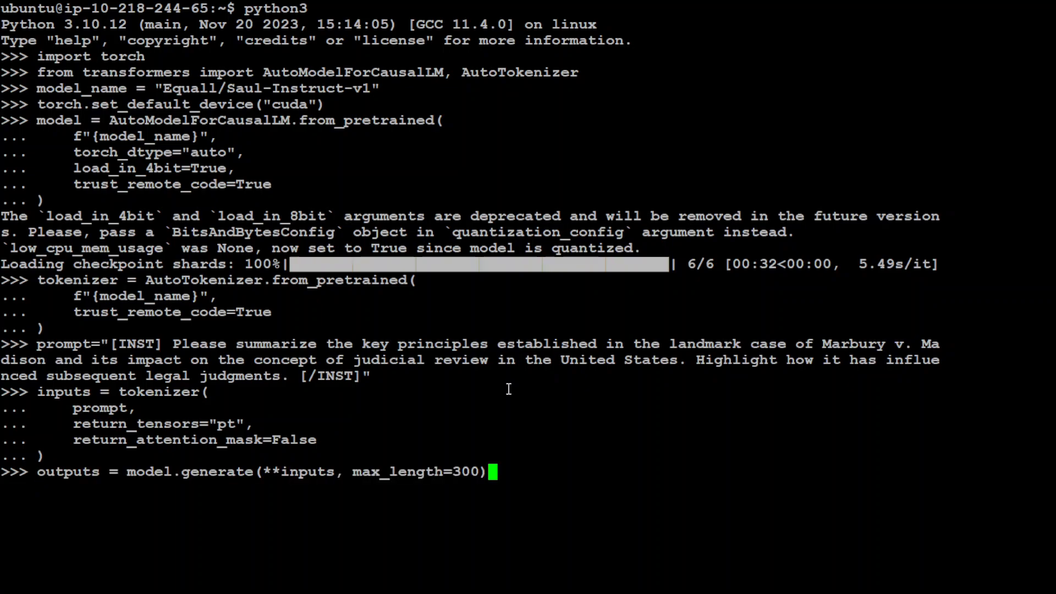
Run the model.generate call to produce the Marbury v. Madison answer
key(Return)
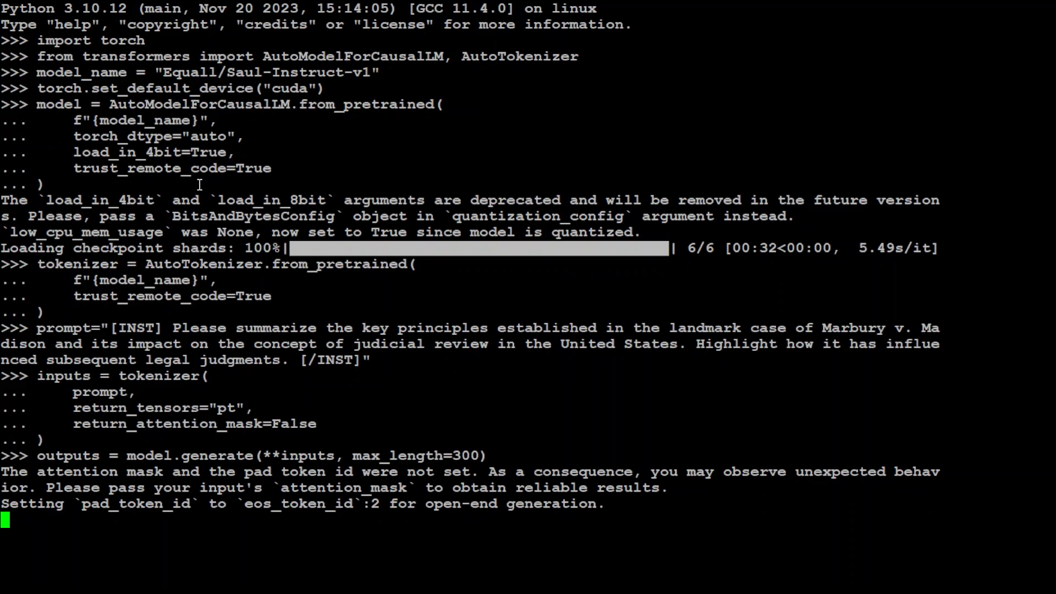
mouse_move(255, 158)
text(print(text[len(prompt):]))
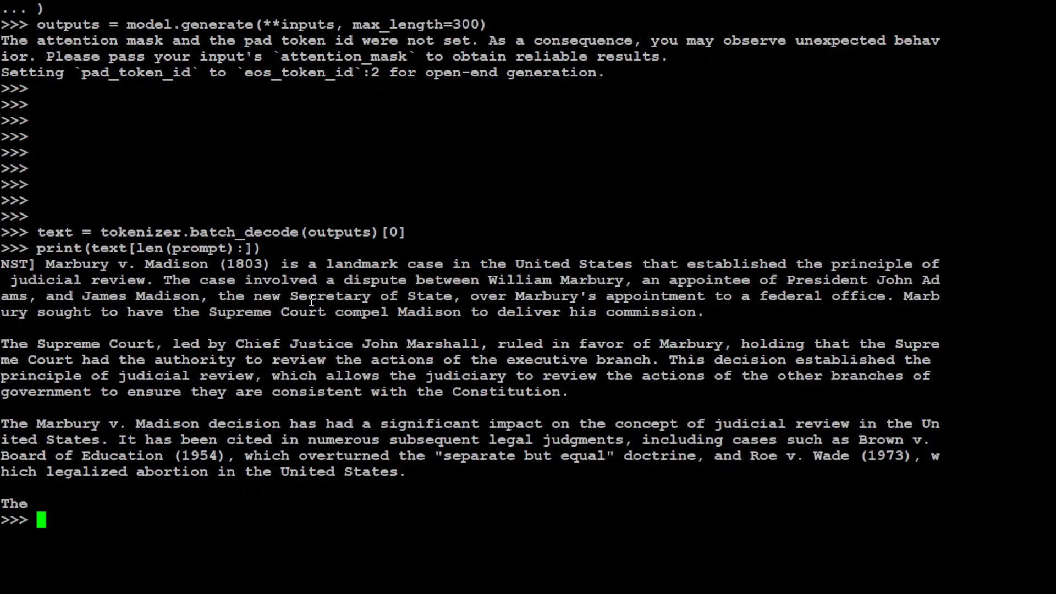
mouse_move(463, 293)
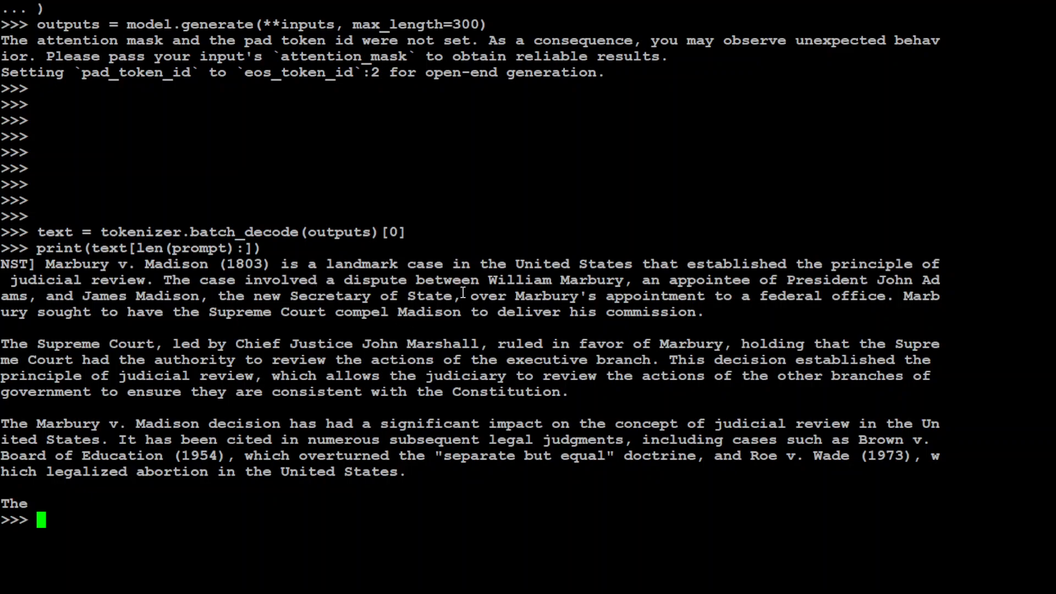
mouse_move(868, 284)
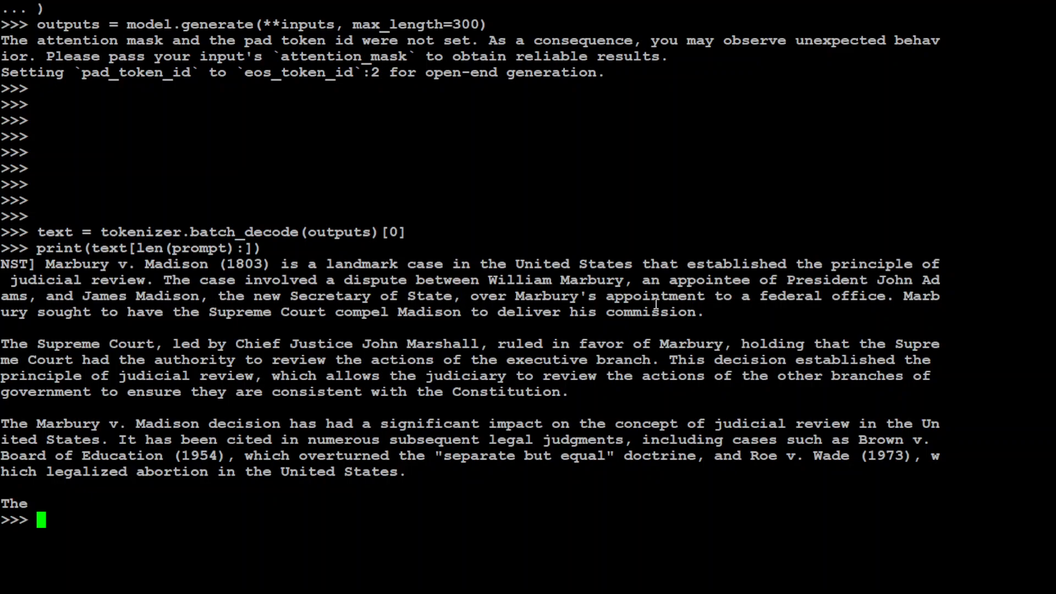
mouse_move(782, 303)
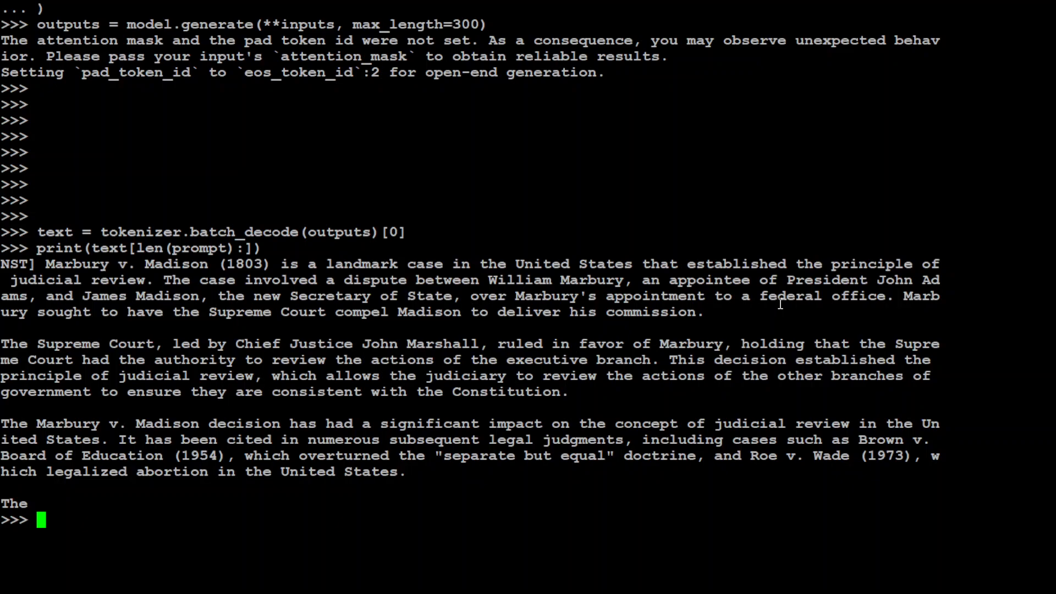
mouse_move(921, 288)
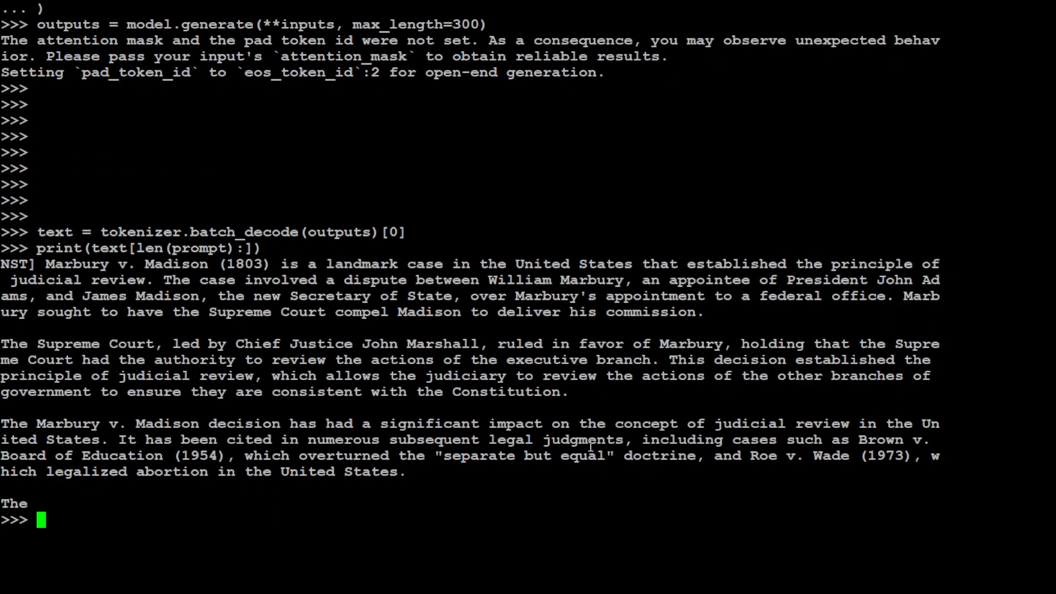
mouse_move(898, 428)
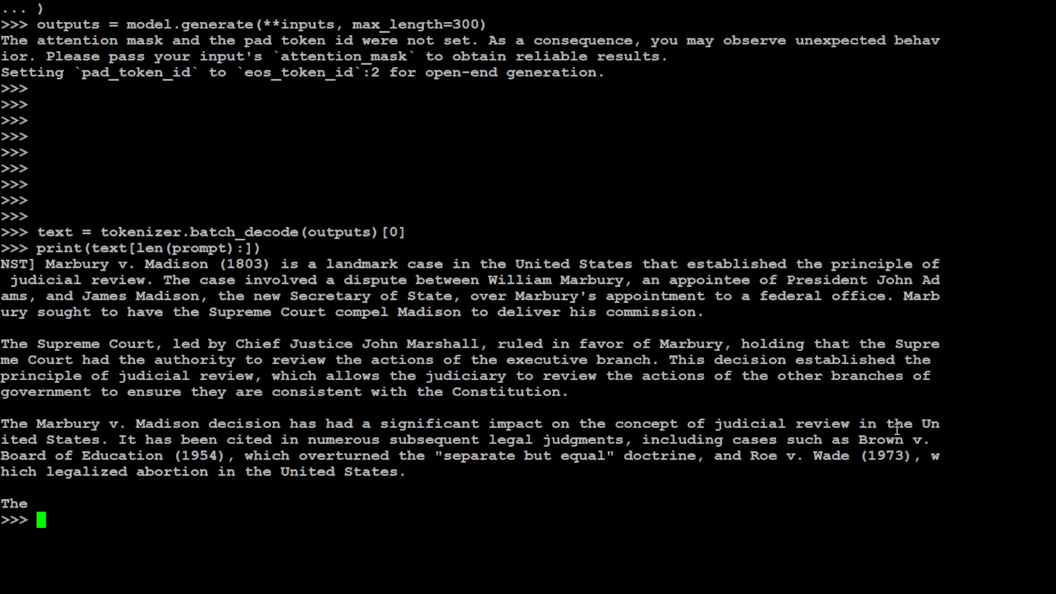
mouse_move(453, 445)
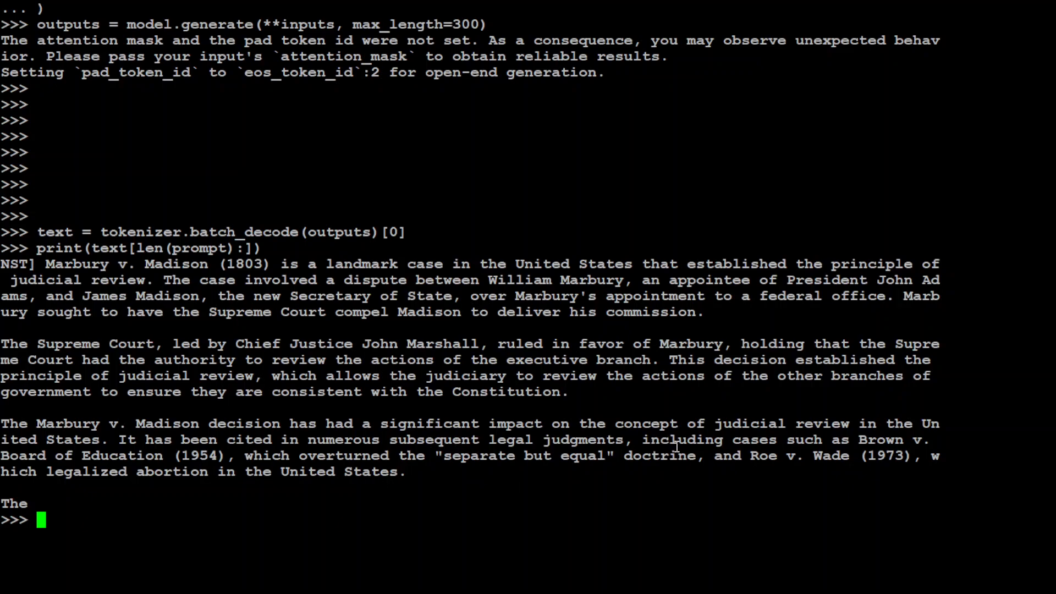
mouse_move(844, 468)
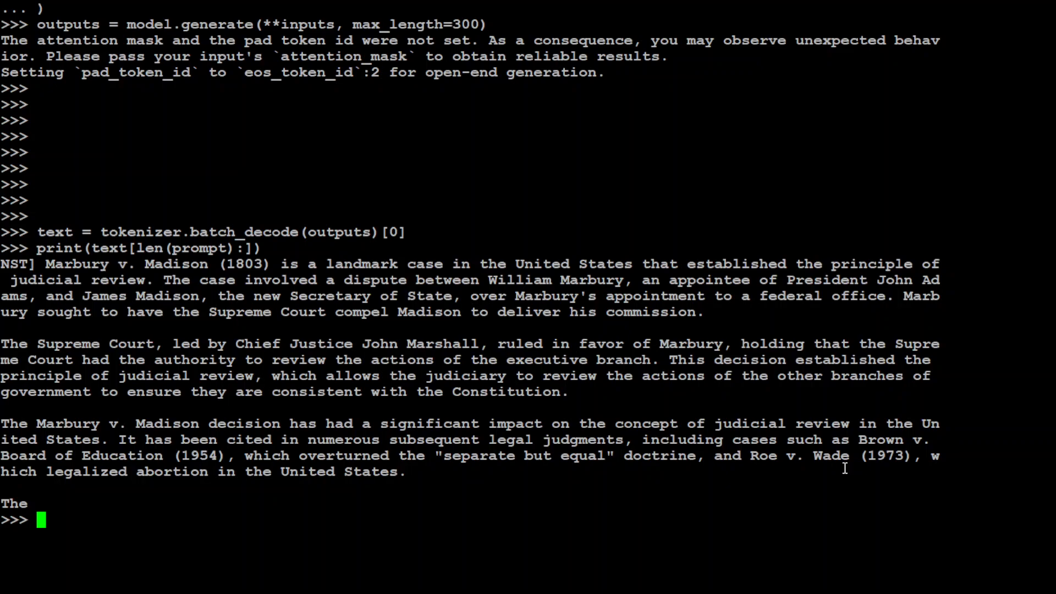
mouse_move(244, 468)
text(clear())
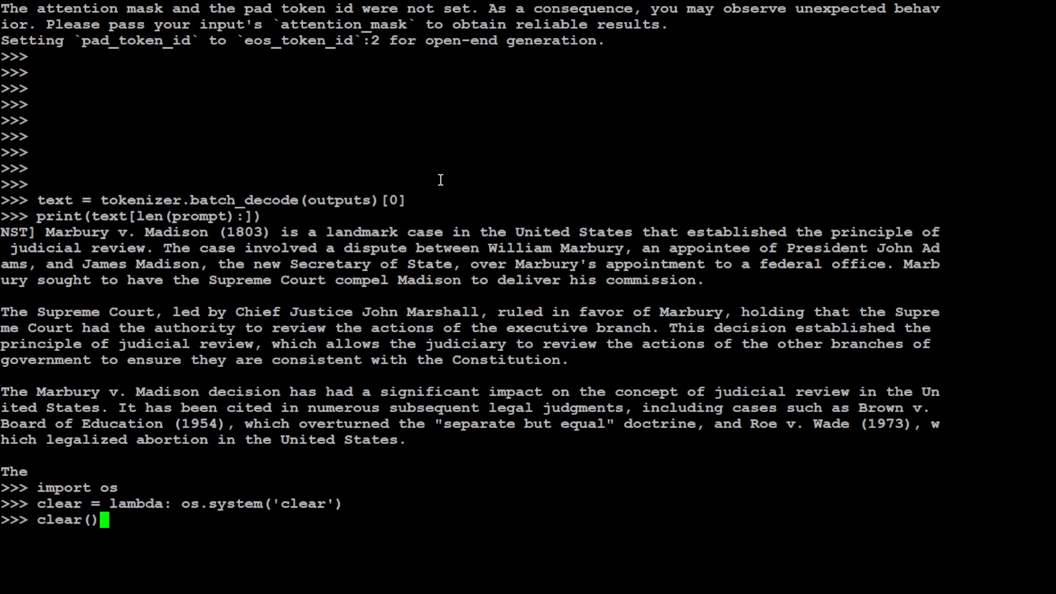
Clear the screen, store the civil vs common law prompt, and start generation
key(Return)
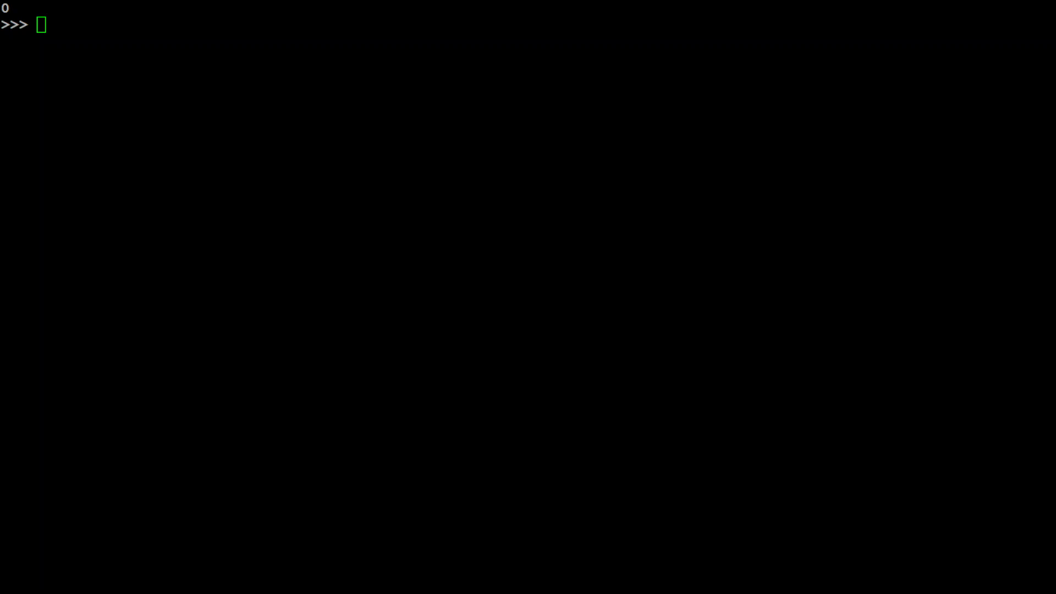
text(prompt="[INST] Explain the differences between civil law and common law systems, focusing on their approaches to statutory interpretation and the role of precedents. Provide examples of countries that follow each system.  [/INST]")
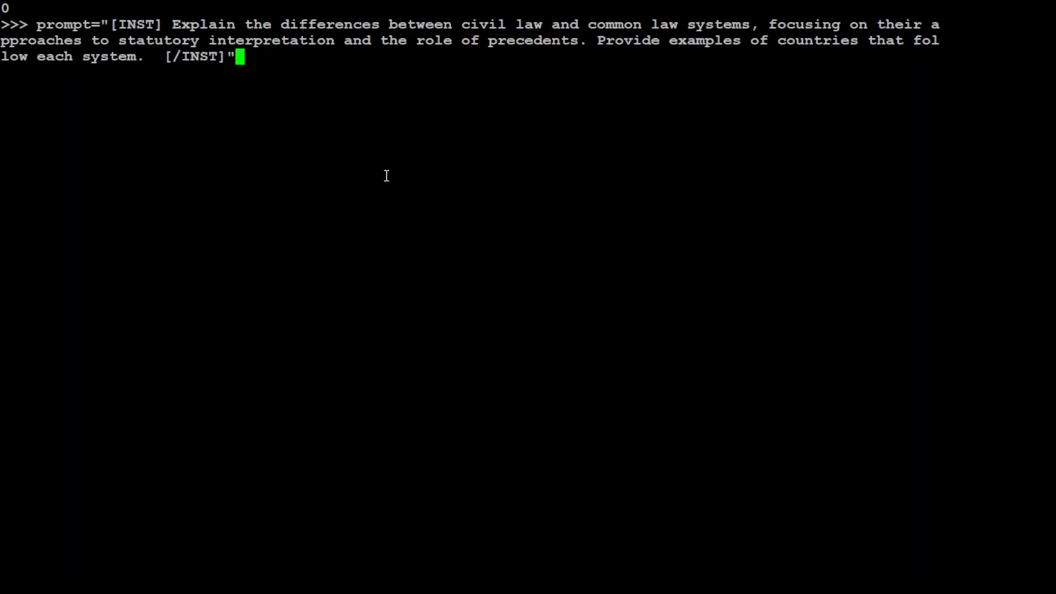
key(Return)
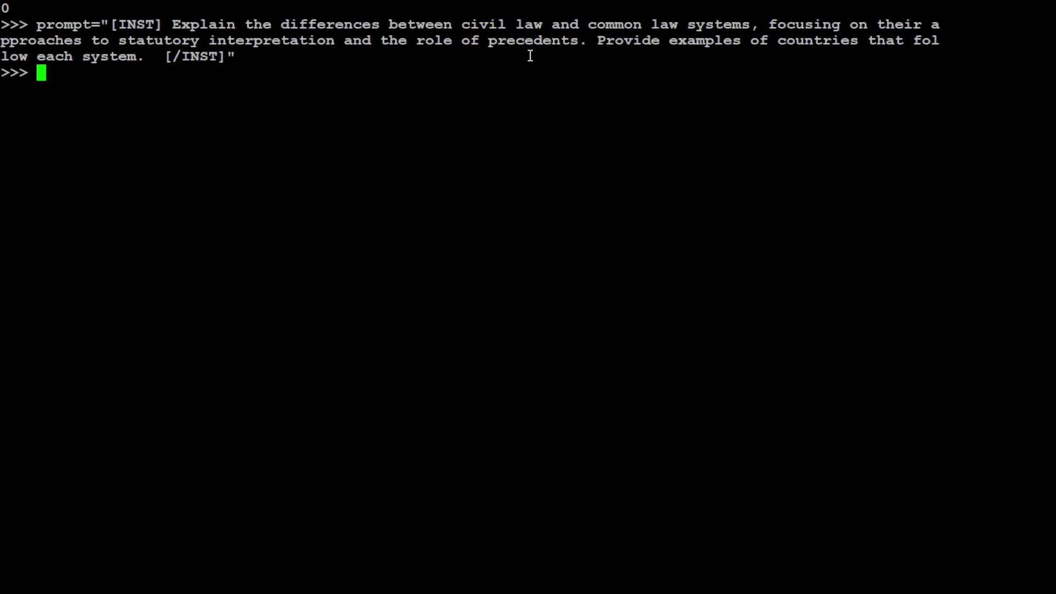
mouse_move(907, 55)
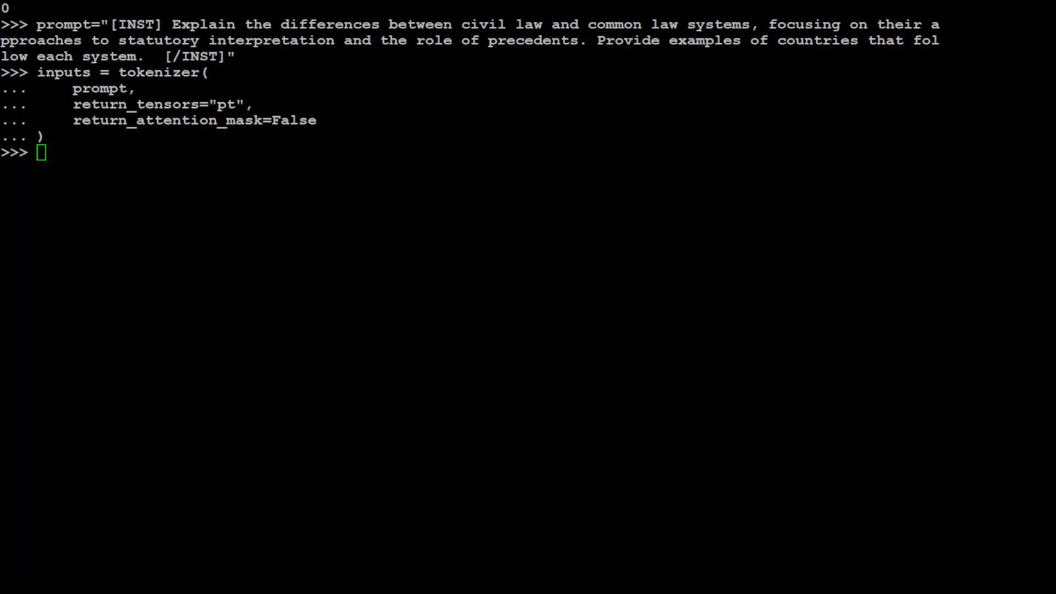
key(Return)
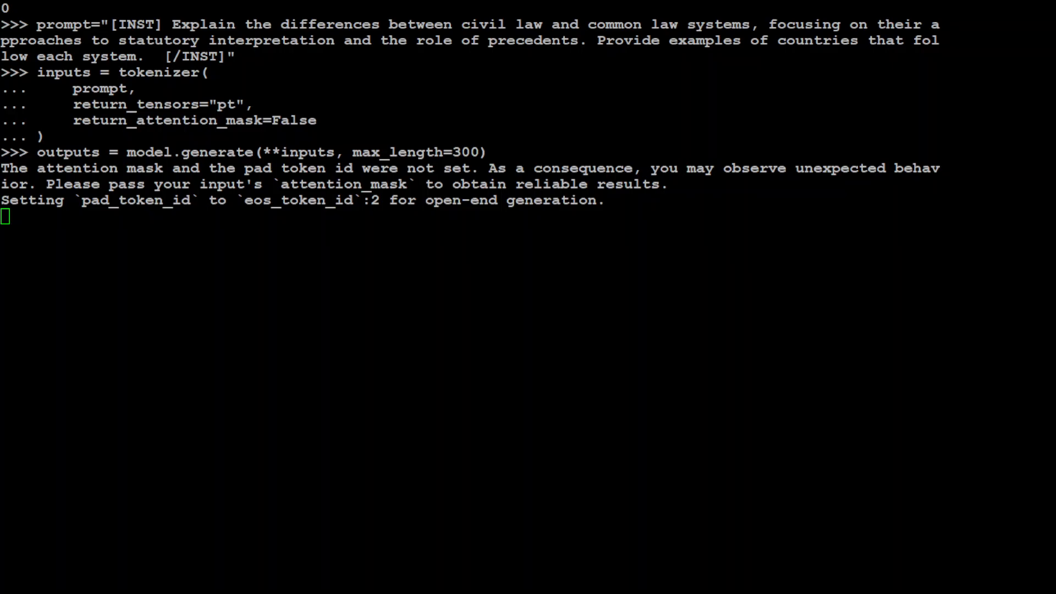
Decode and print the civil vs common law answer, then type clear
key(Return)
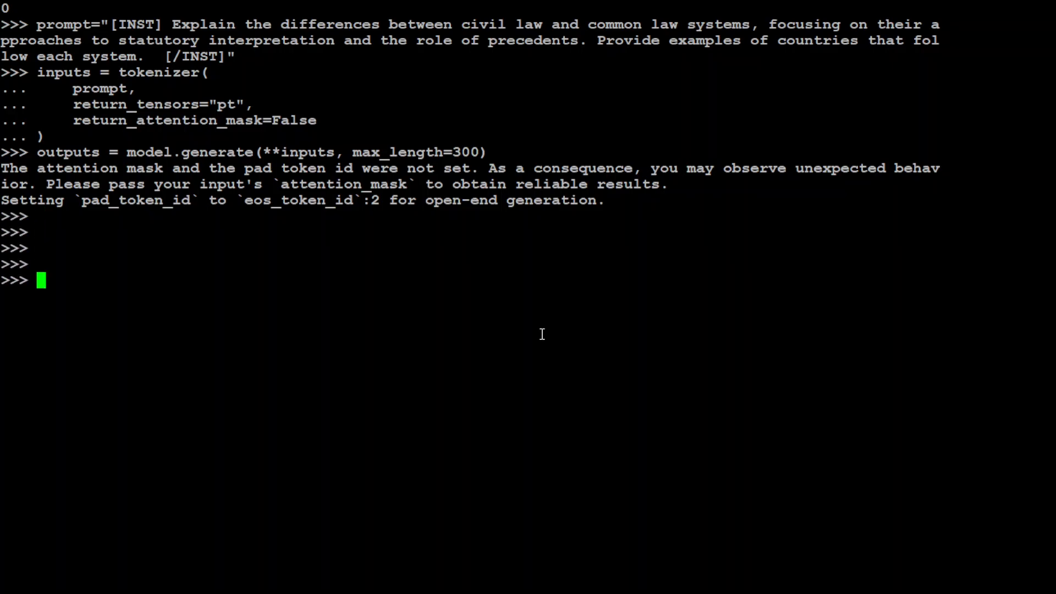
key(Return)
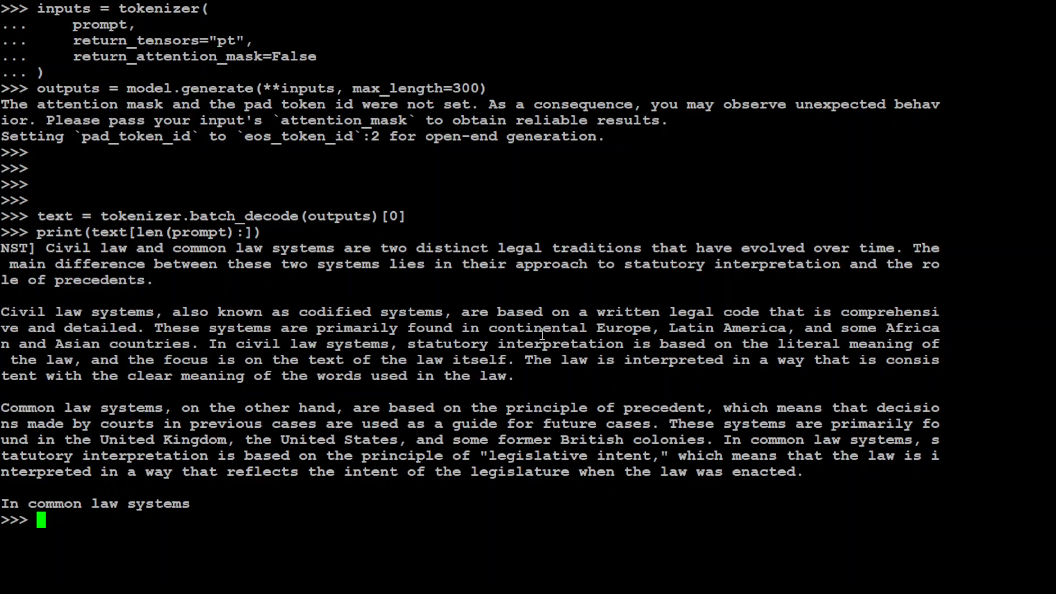
mouse_move(45, 301)
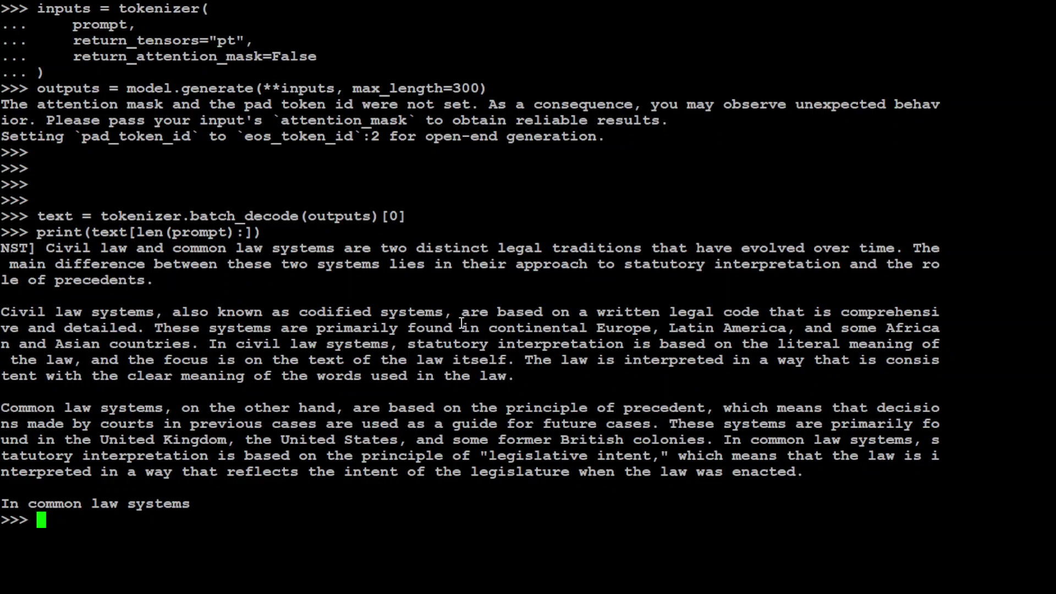
mouse_move(711, 253)
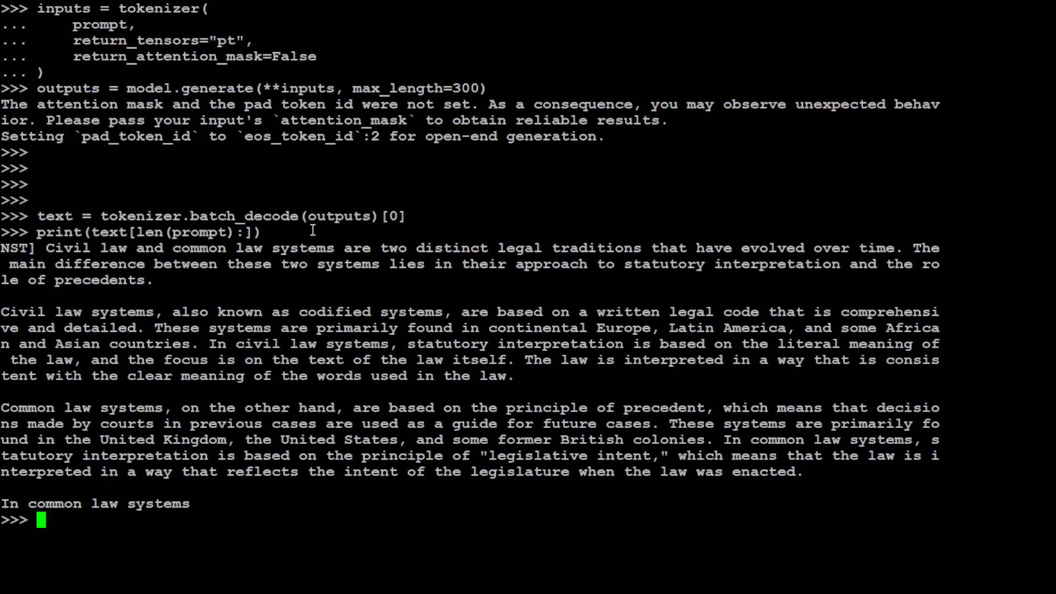
mouse_move(426, 243)
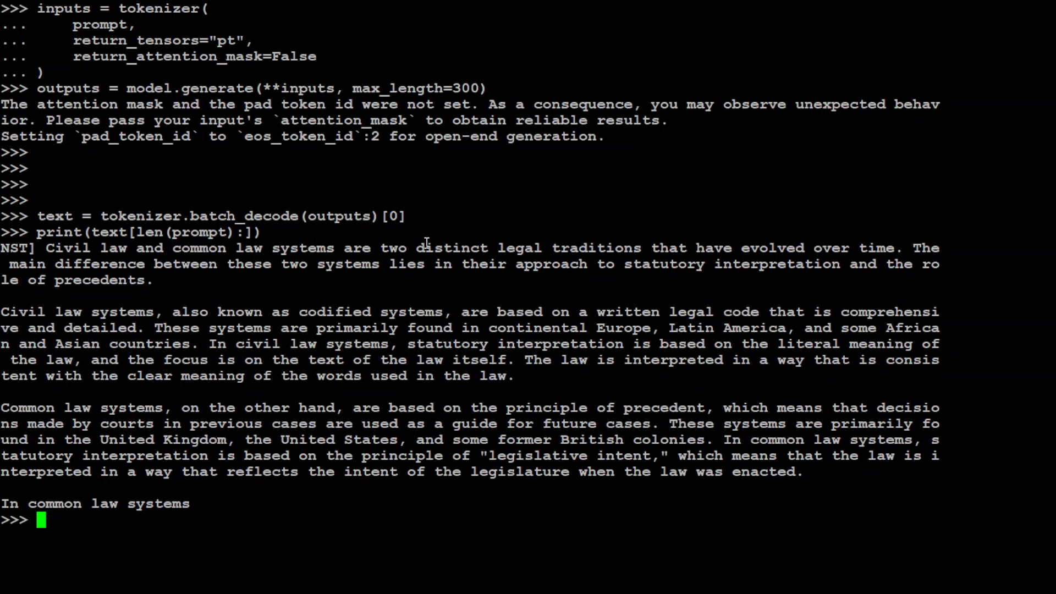
text(clear)
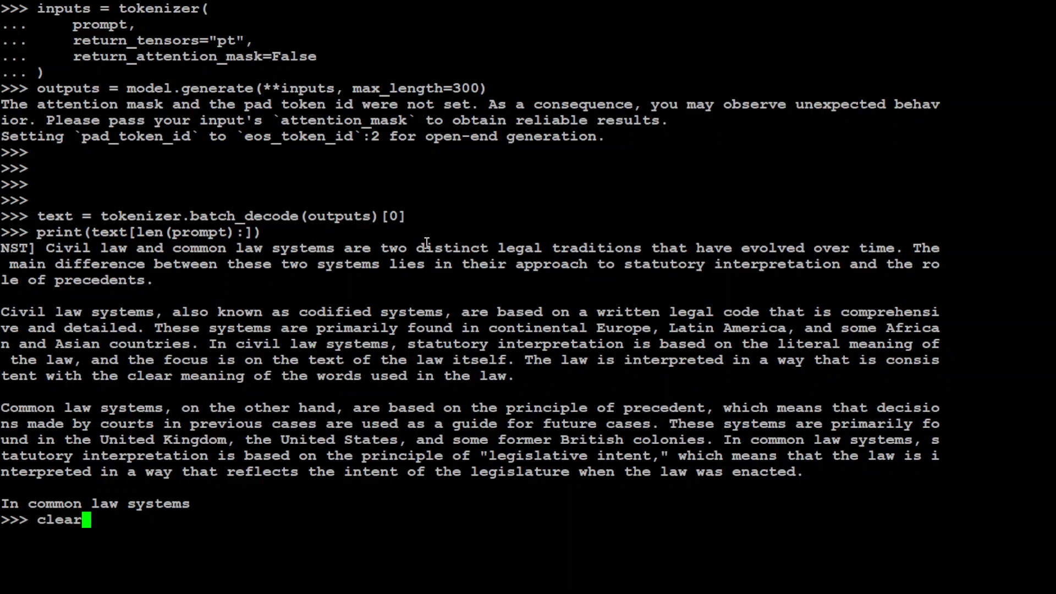
Clear the previous output from the REPL screen
key(Return)
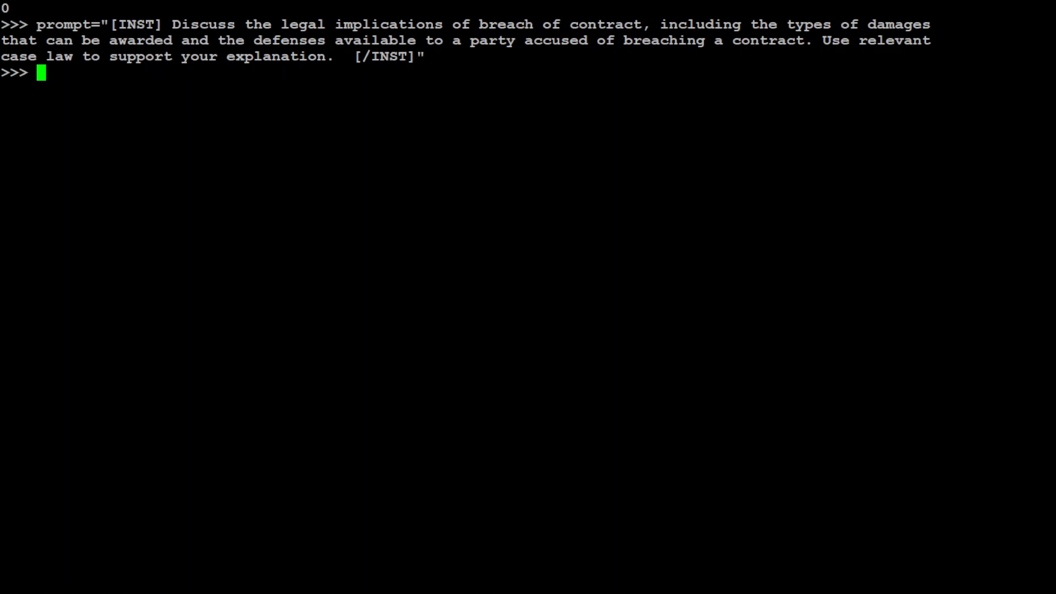
mouse_move(191, 145)
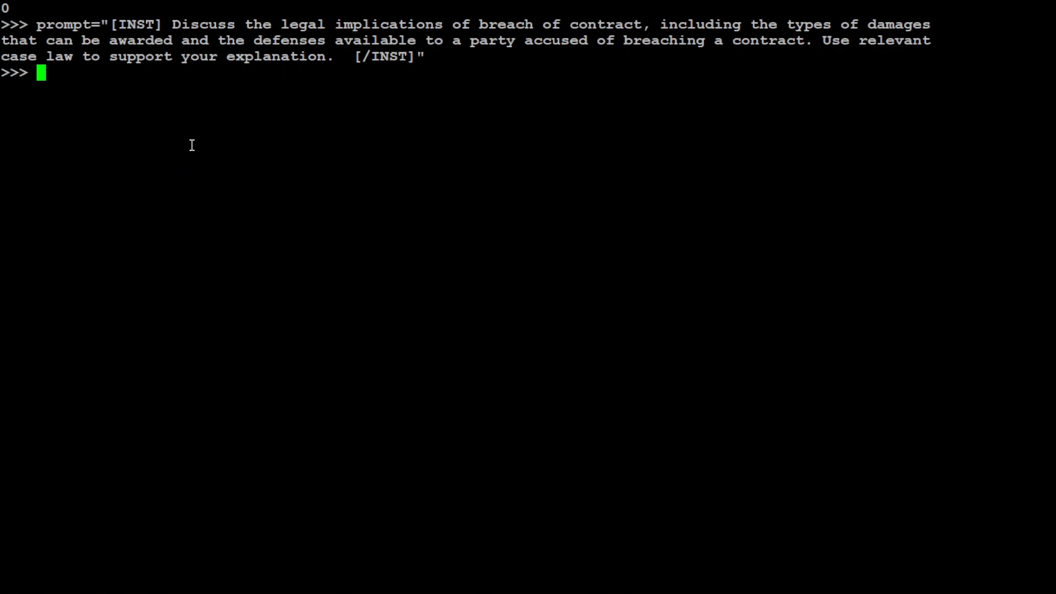
mouse_move(377, 65)
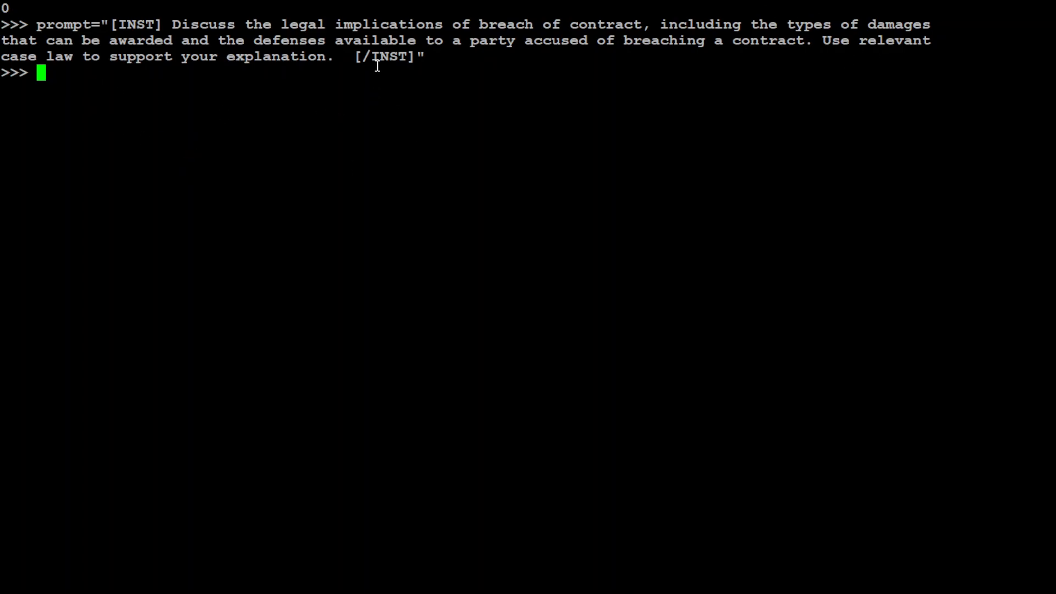
mouse_move(699, 70)
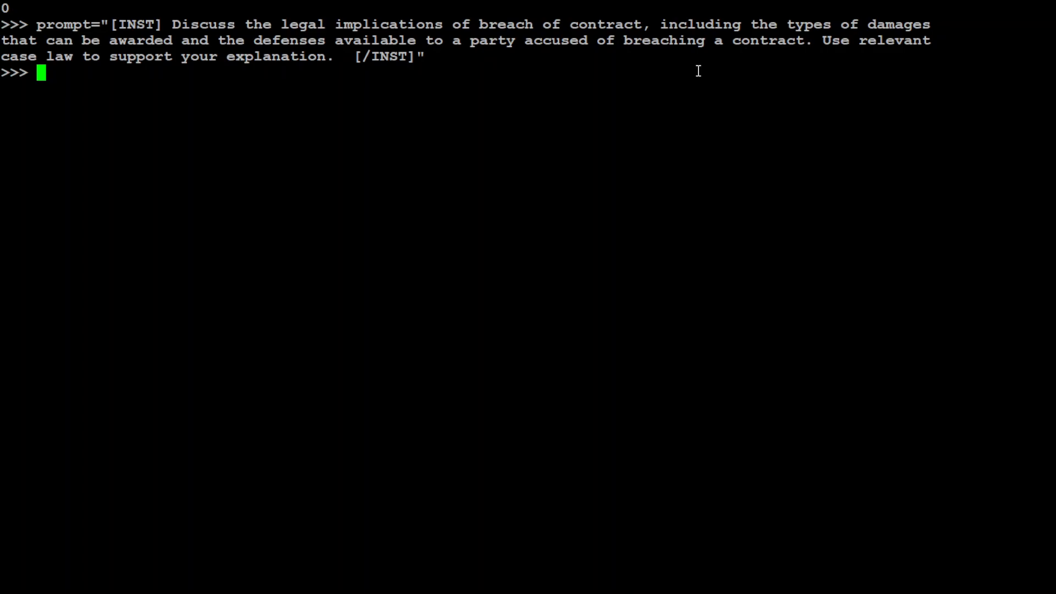
mouse_move(910, 56)
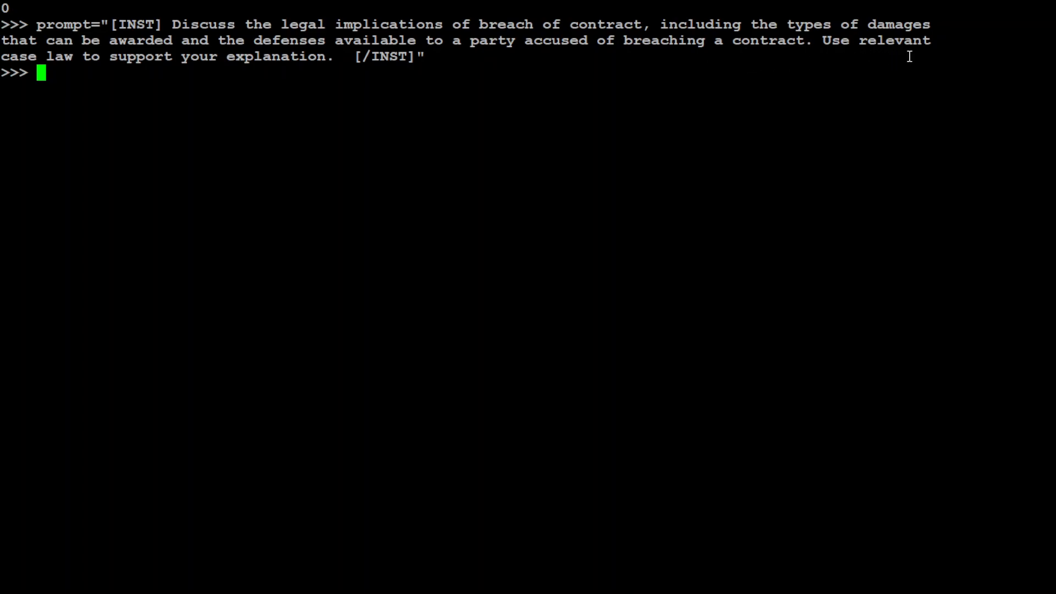
mouse_move(144, 86)
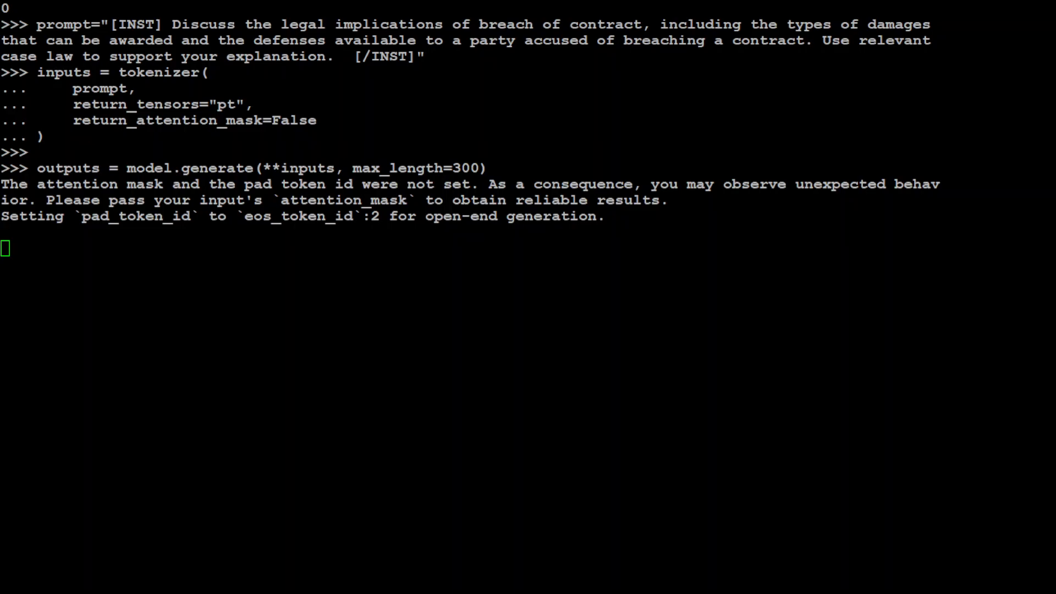
Decode and print the breach-of-contract answer with tokenizer.batch_decode, then type clear()
text(text = tokenizer.batch_decode(outputs)[0])
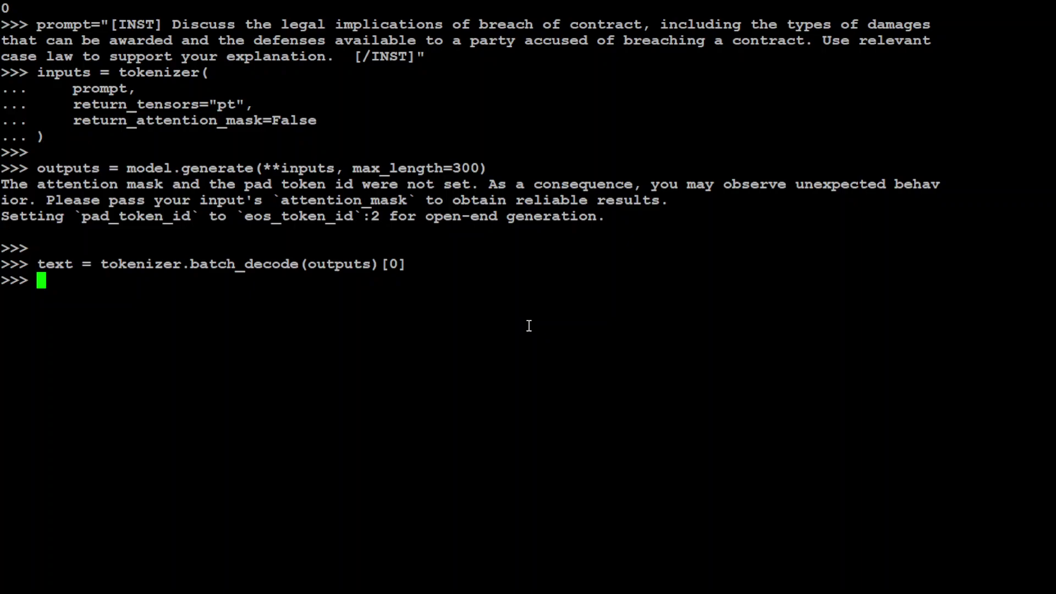
key(Return)
text(print(text[len(prompt):]))
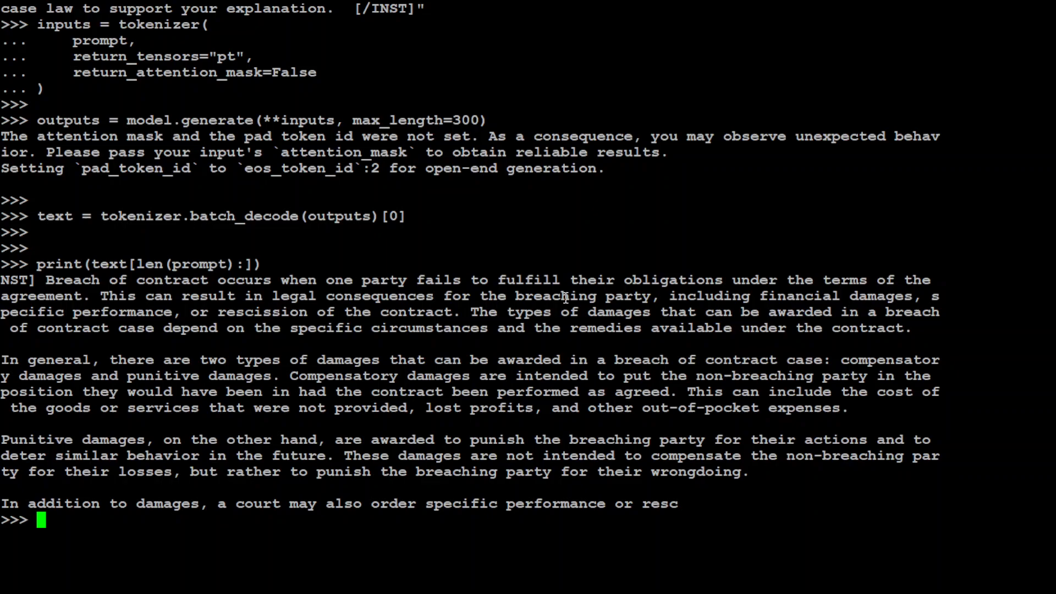
mouse_move(869, 290)
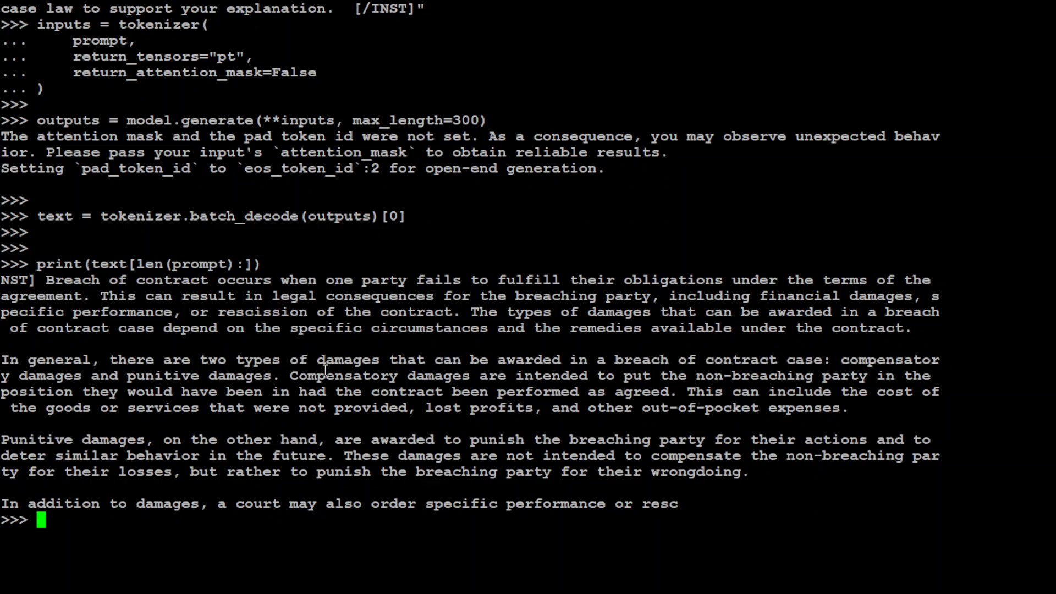
mouse_move(647, 370)
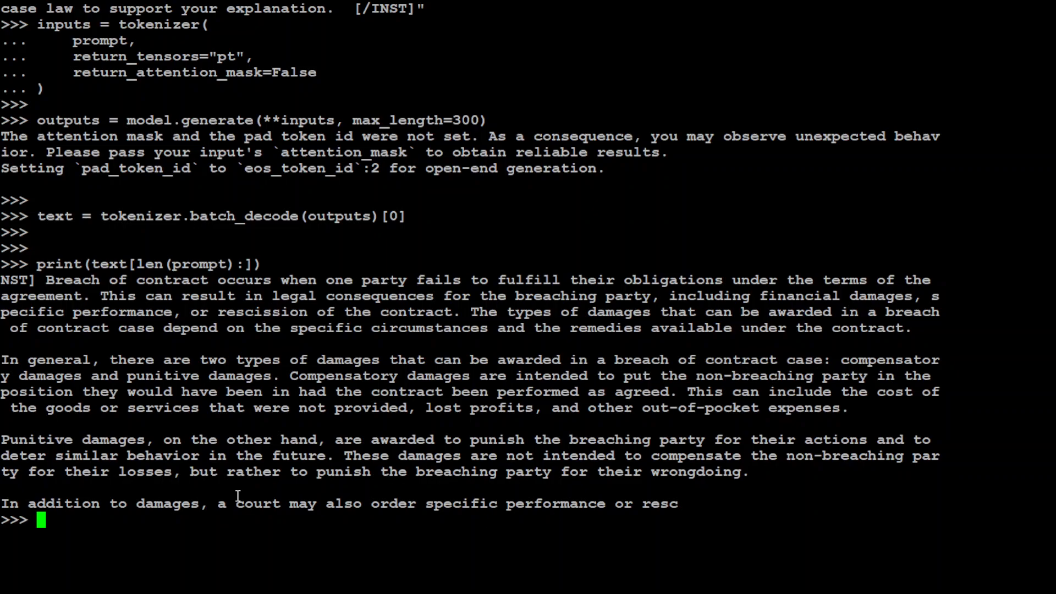
mouse_move(214, 508)
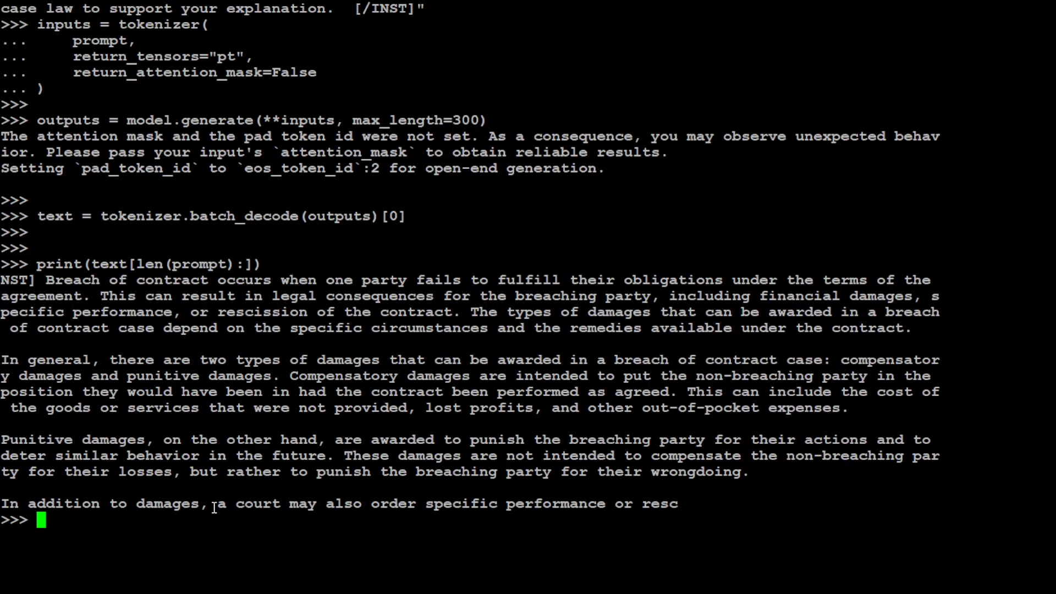
mouse_move(610, 479)
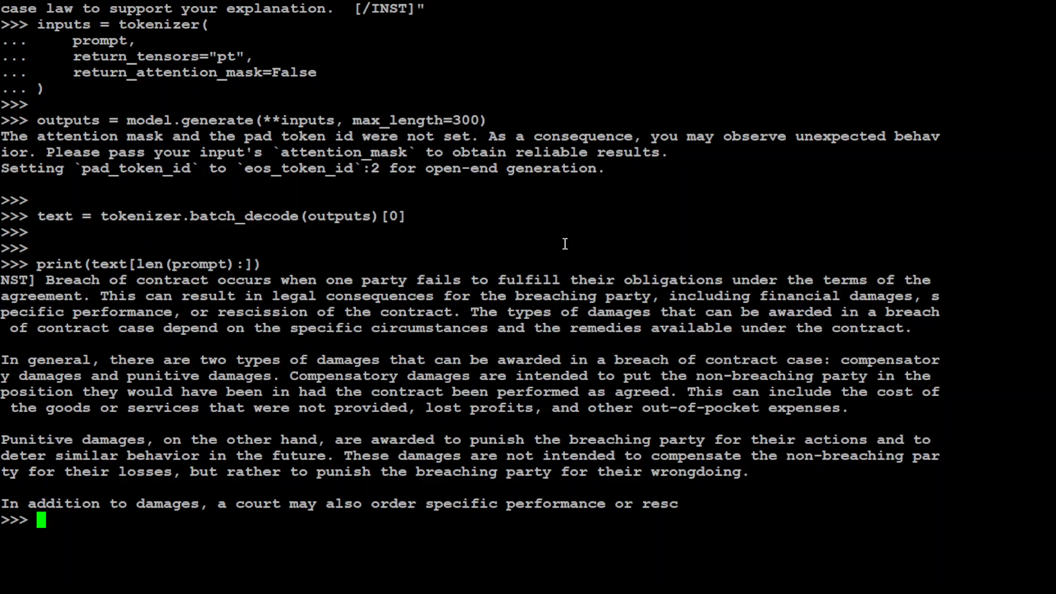
text(clear())
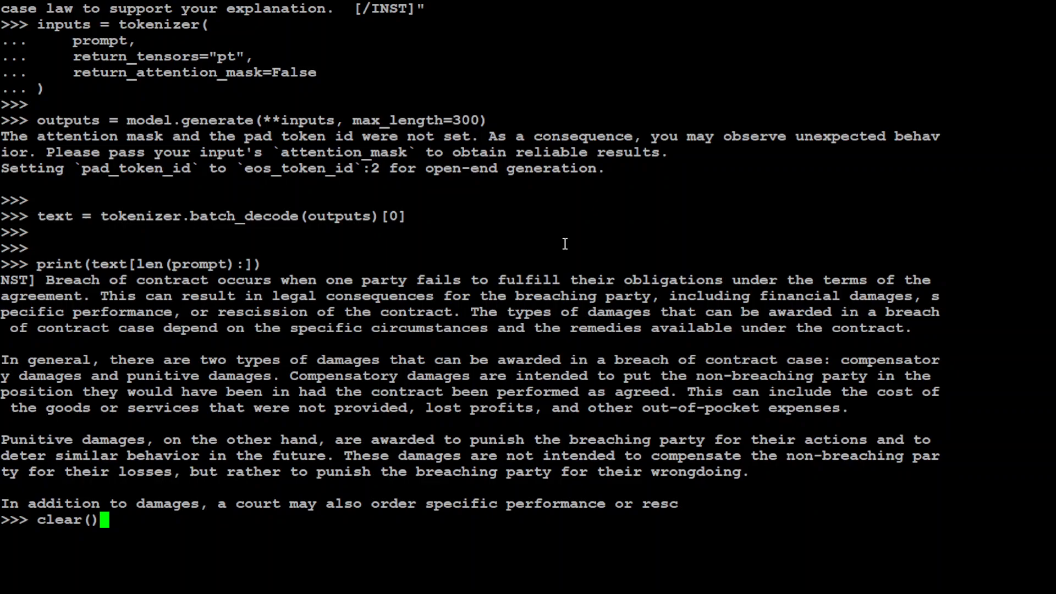
Clear the screen, store and tokenize the duty-of-care prompt, and decode the generated answer
key(Return)
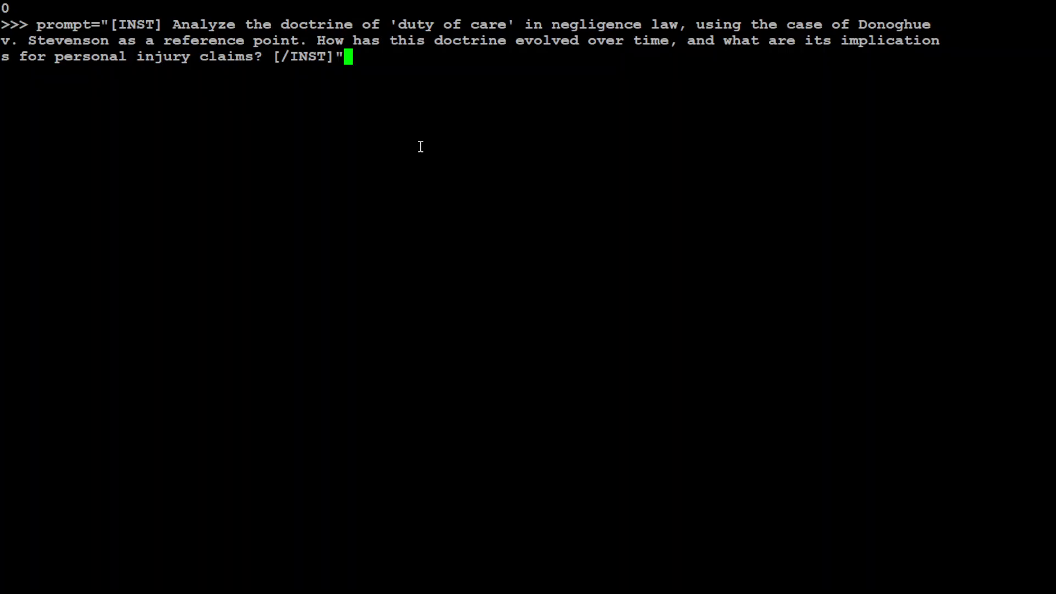
key(Return)
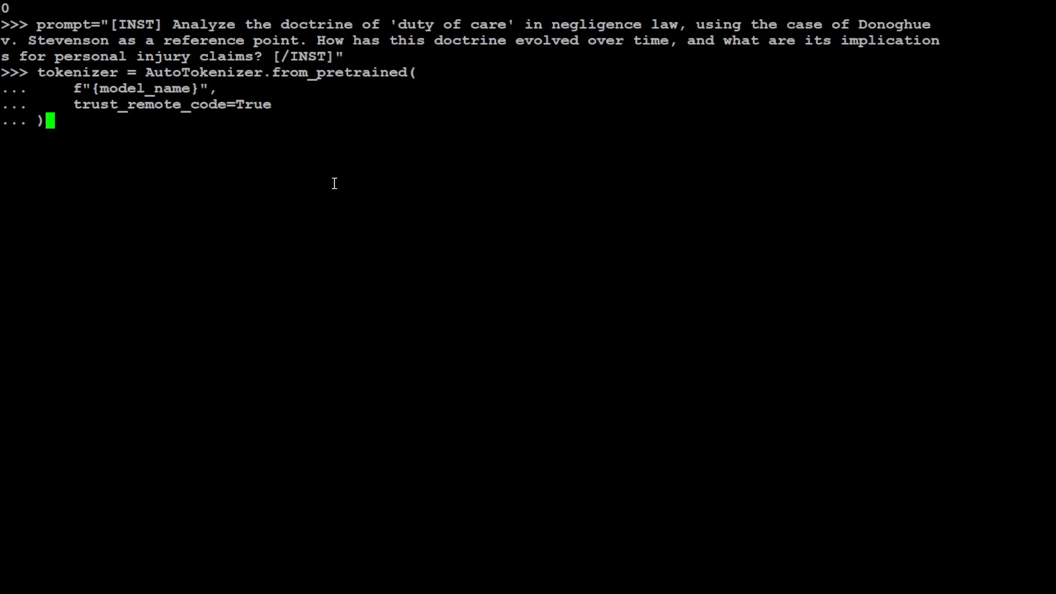
key(Return)
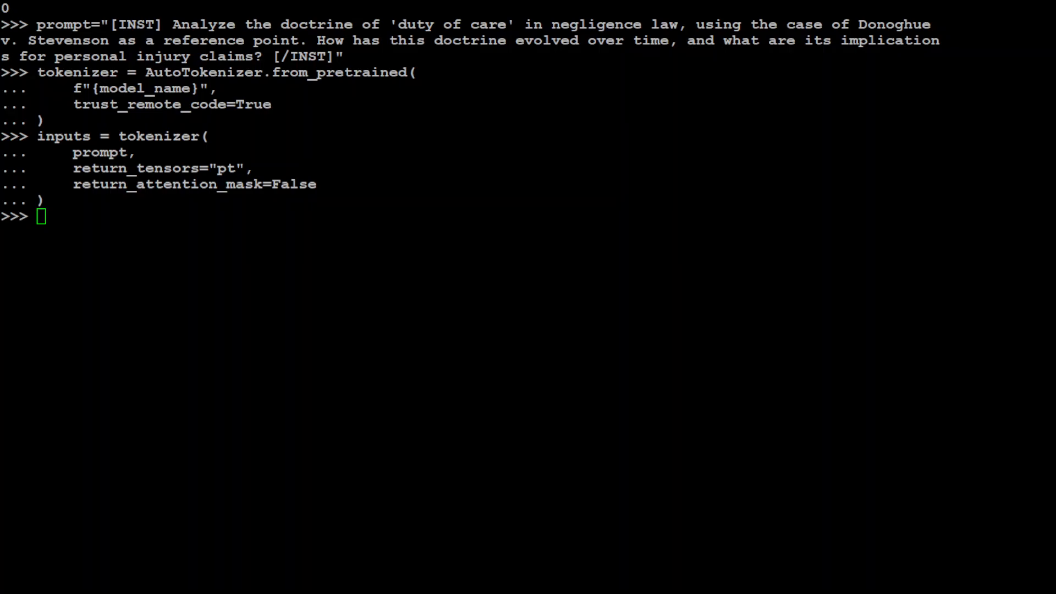
key(Return)
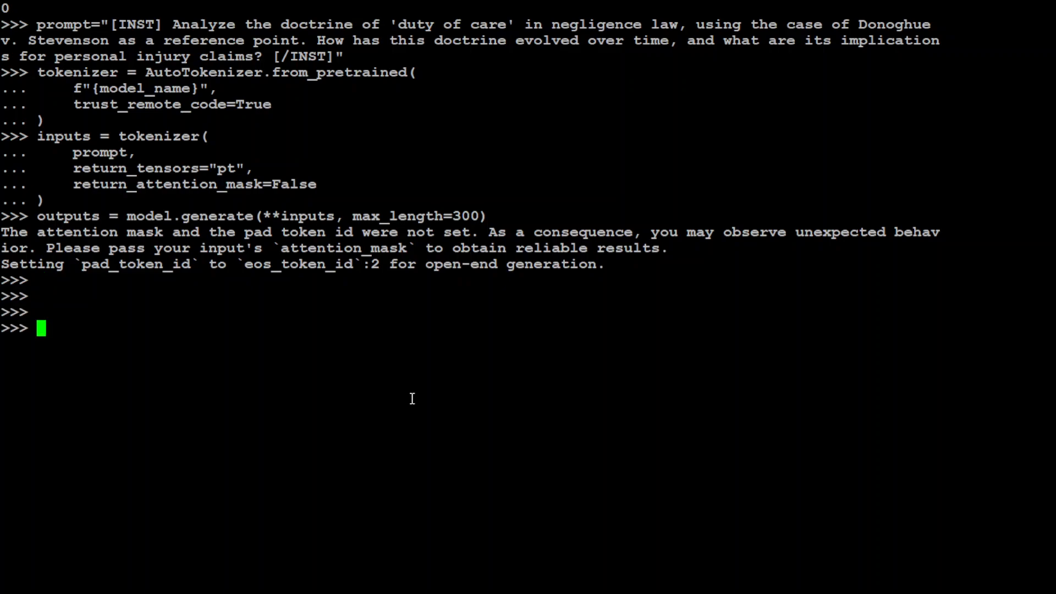
key(Return)
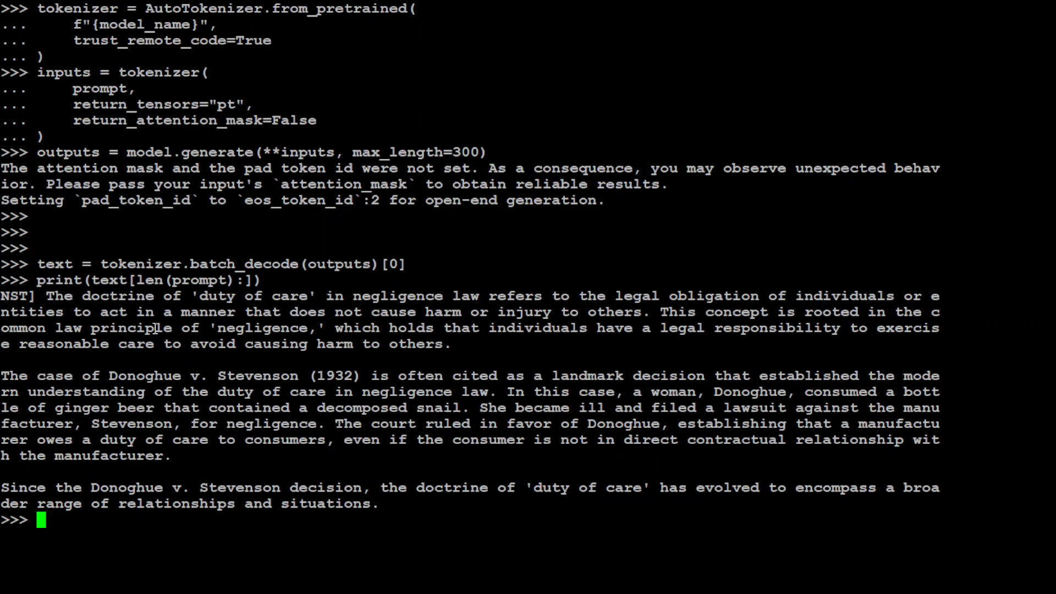
mouse_move(633, 305)
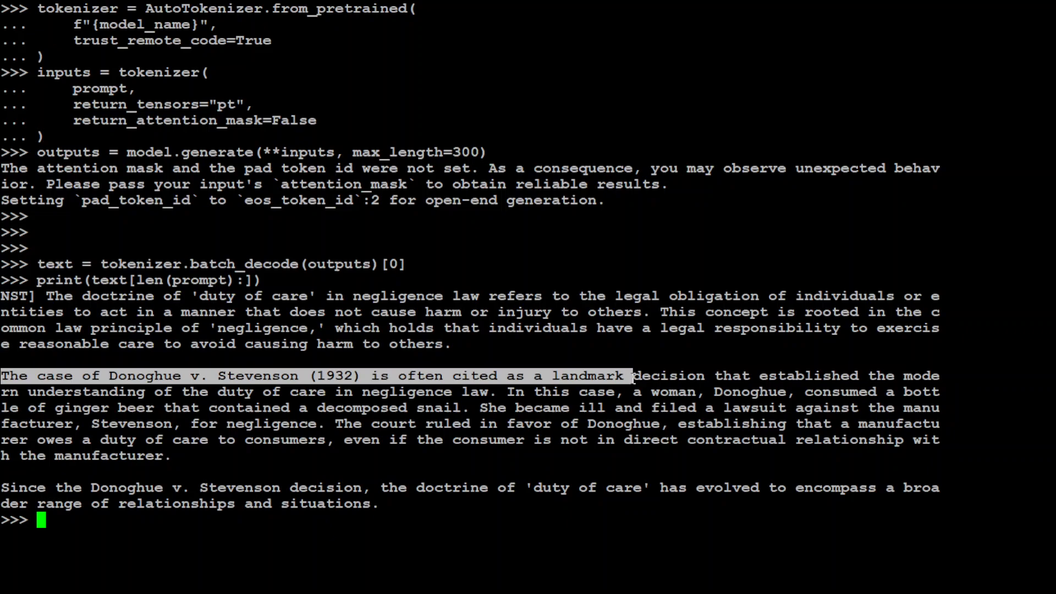
mouse_move(404, 492)
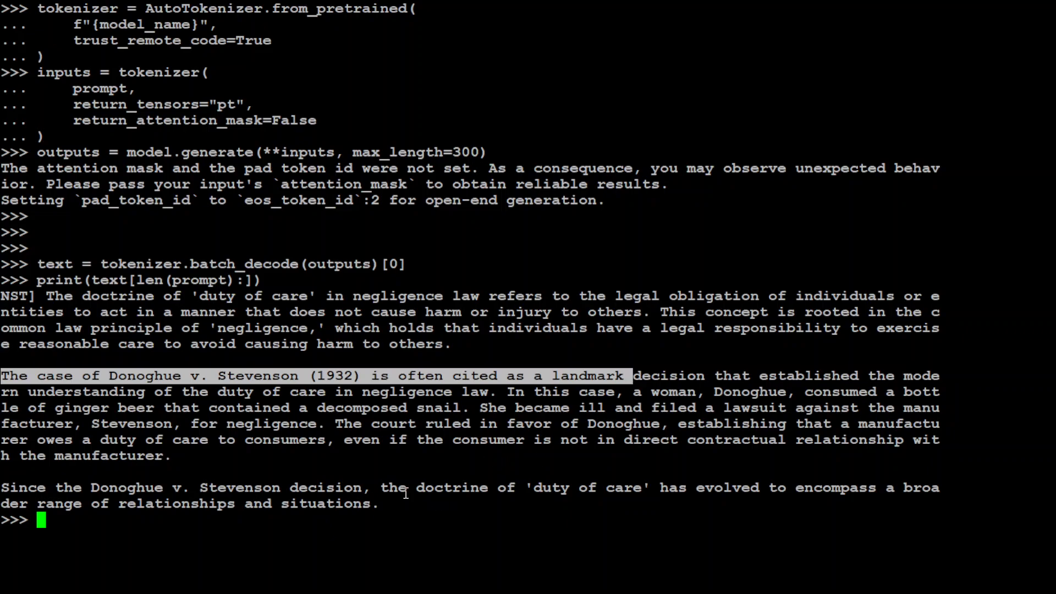
mouse_move(256, 449)
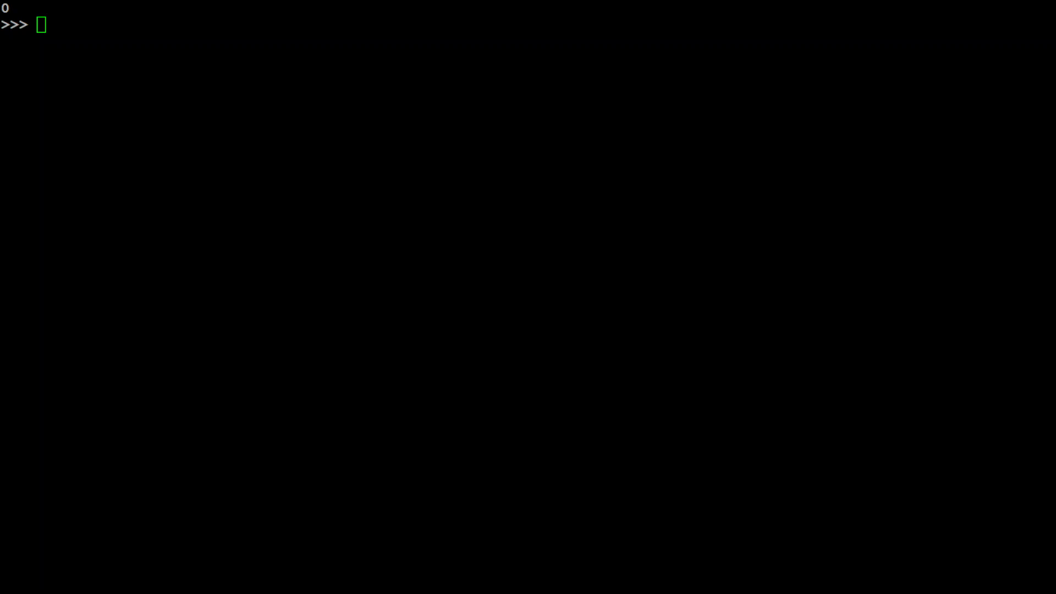
Store the patent application prompt, generate, and print text[len(prompt):] as the answer
text(prompt="[INST] Describe the process of patent application and the criteria for patentability in the United States. Include an overview of what constitutes prior art and how it affects the examination of a patent application. [/INST]")
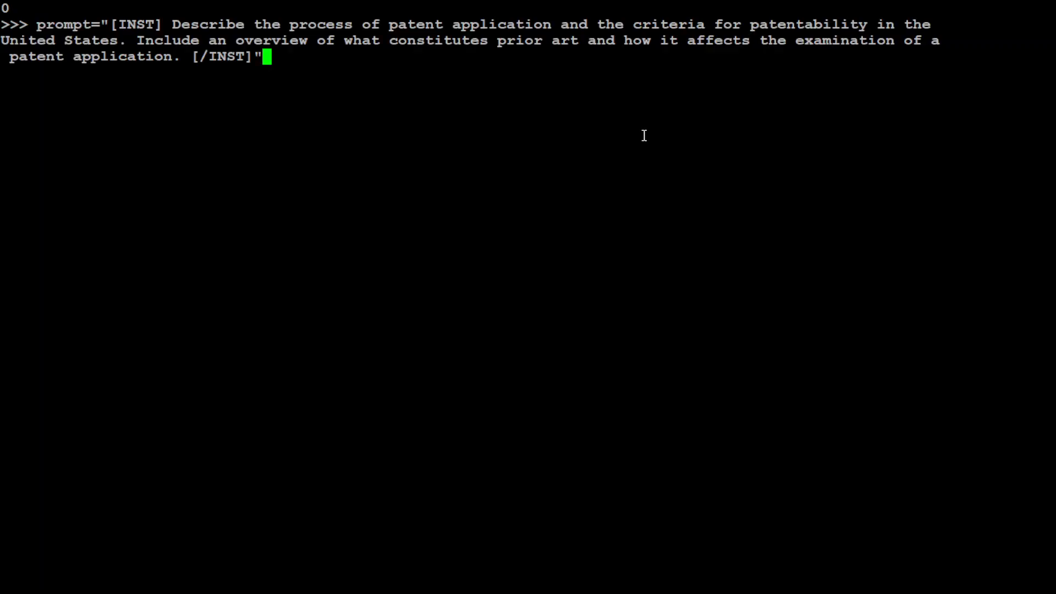
key(Return)
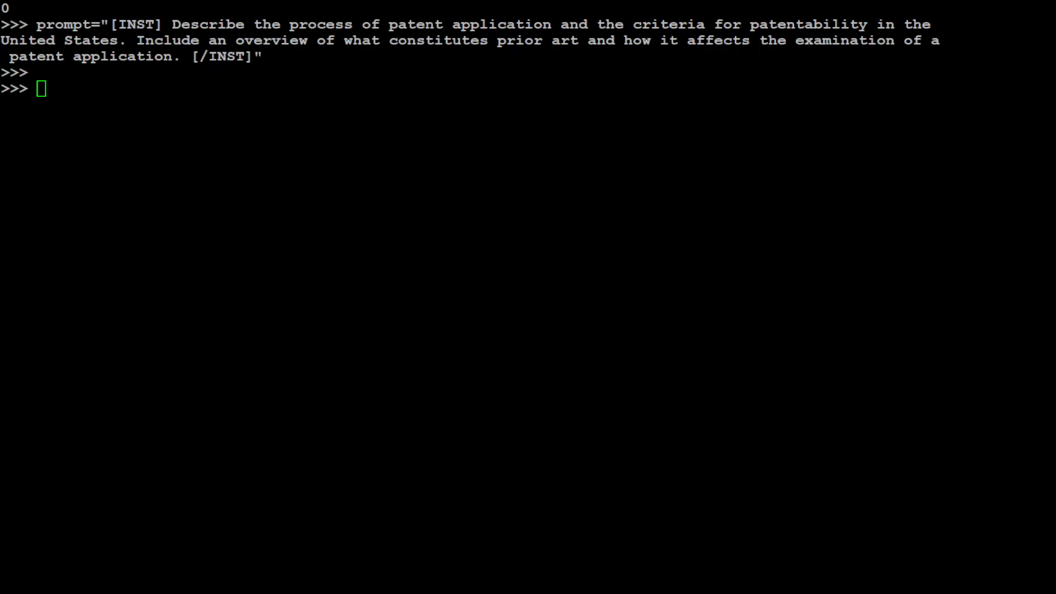
key(Return)
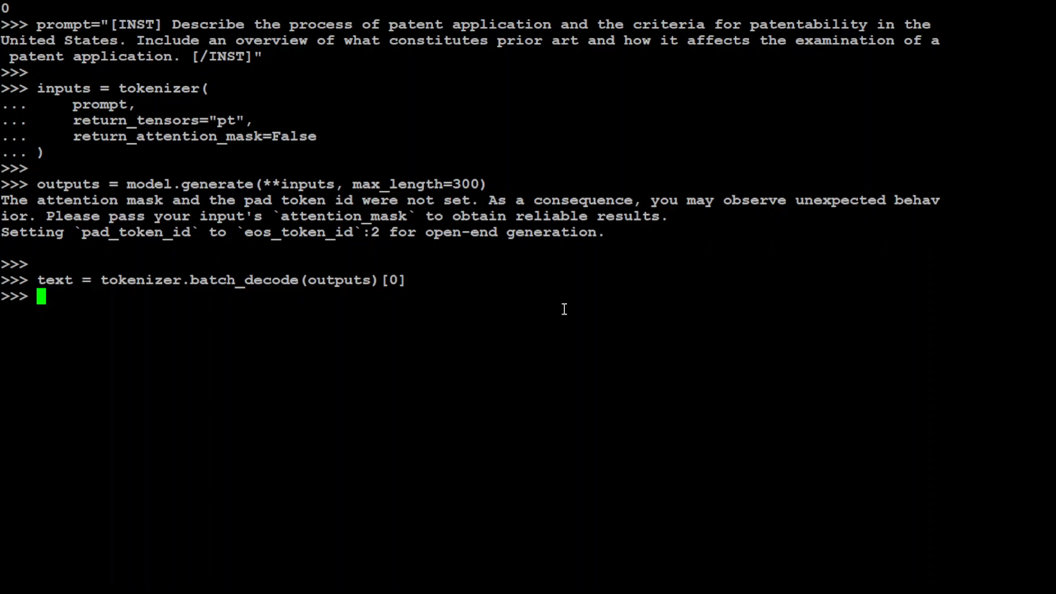
text(print(text[len(prompt):]))
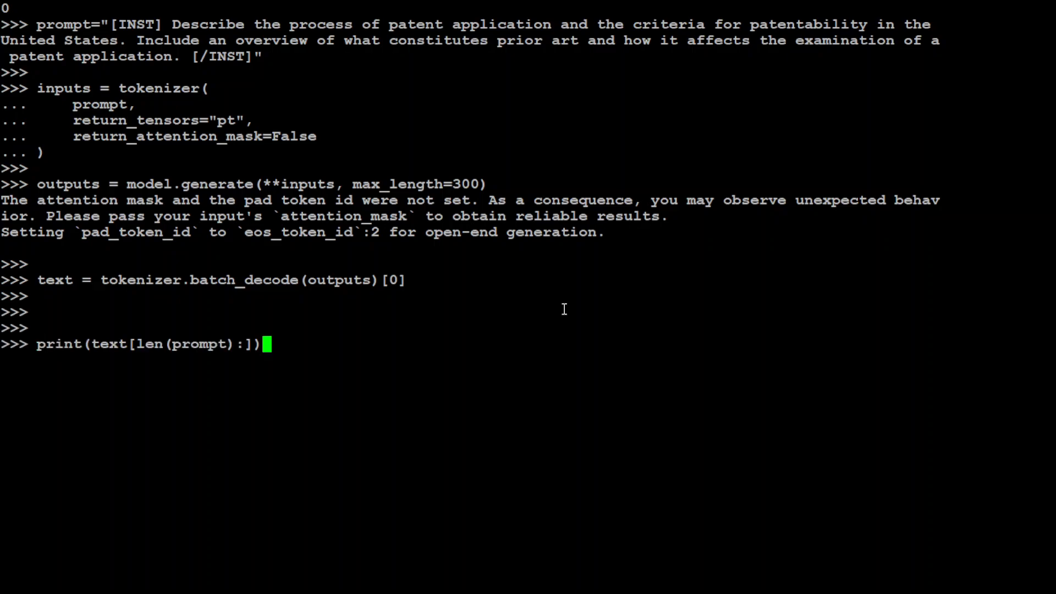
key(Return)
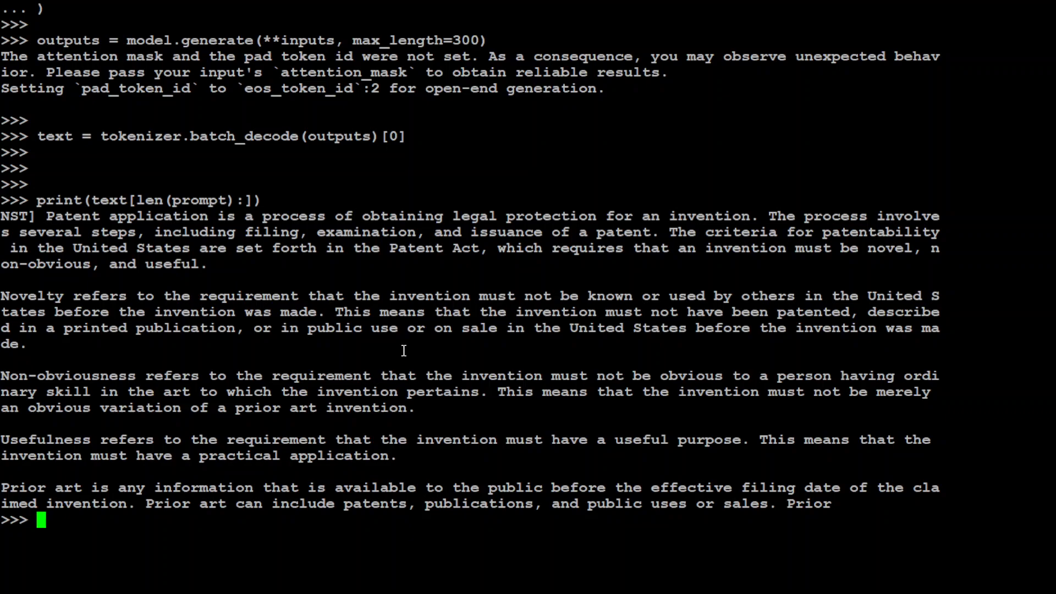
Wipe the terminal with clear()
text(c)
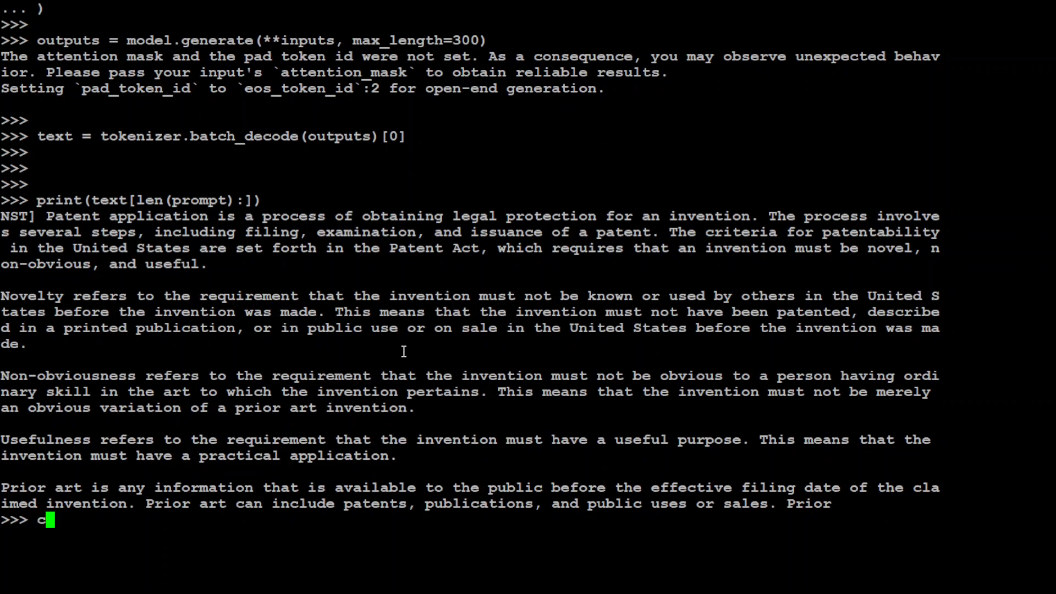
text(lear())
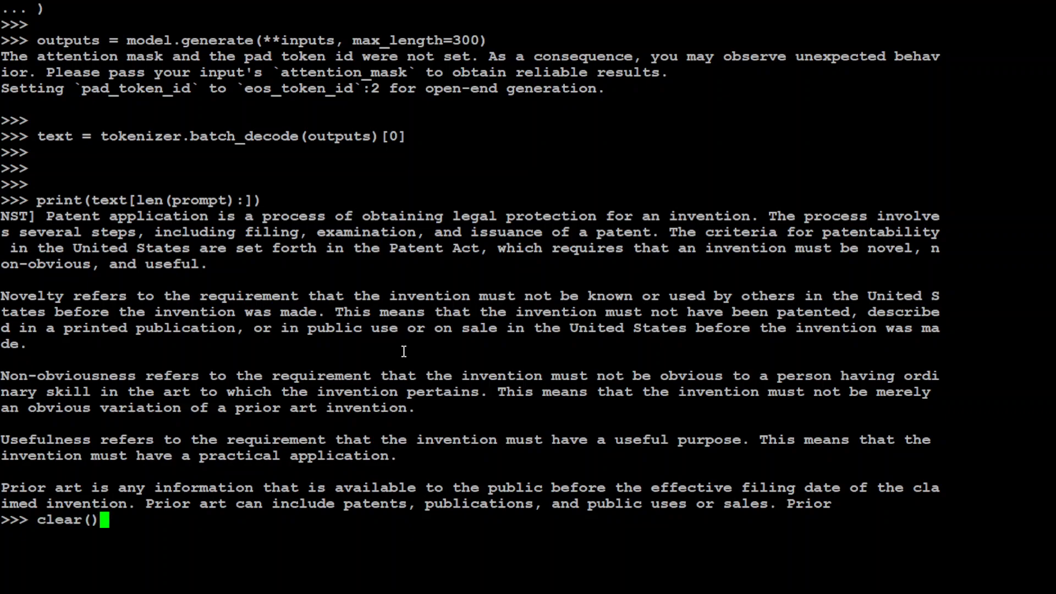
key(Return)
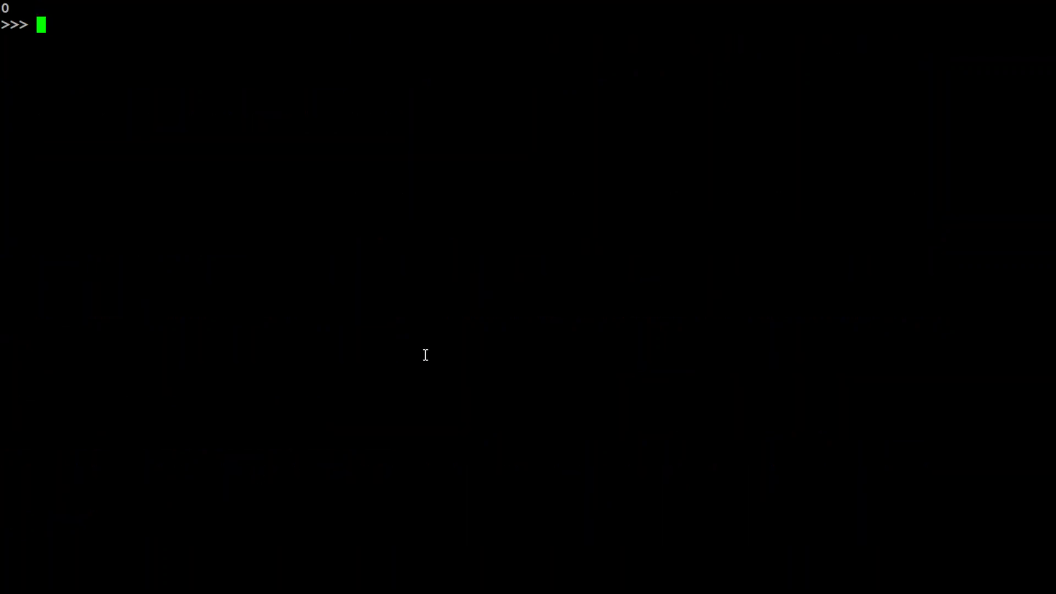
Store the prompt asking about double jeopardy and its exceptions
text(prompt="[INST] Explain the principle of double jeopardy and its exceptions within the U.S. legal system. Provide examples of situations where double jeopardy does not apply, drawing on relevant Supreme Court decisions. [/INST]")
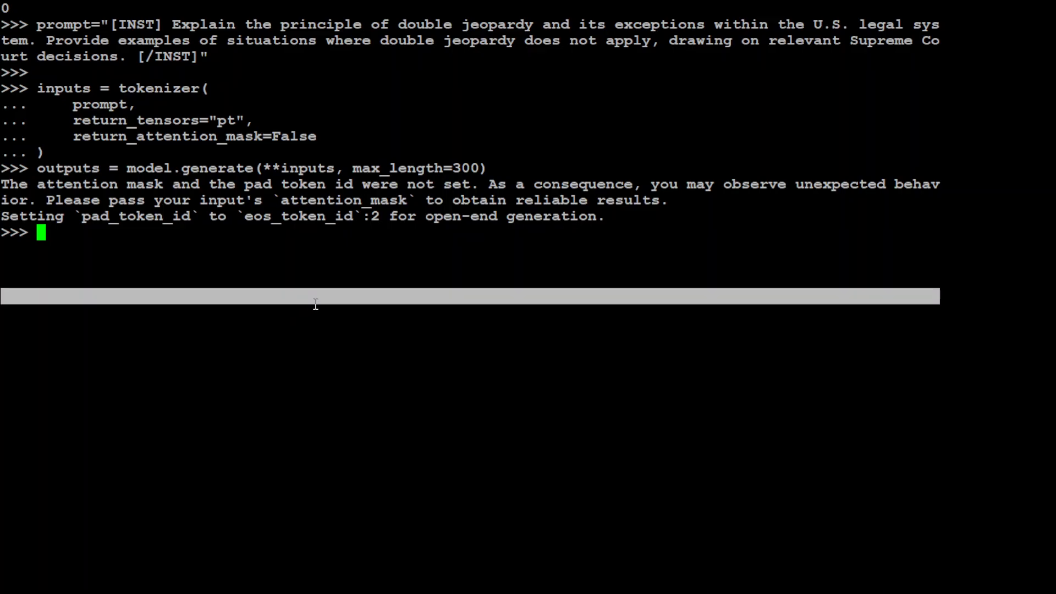
key(Return)
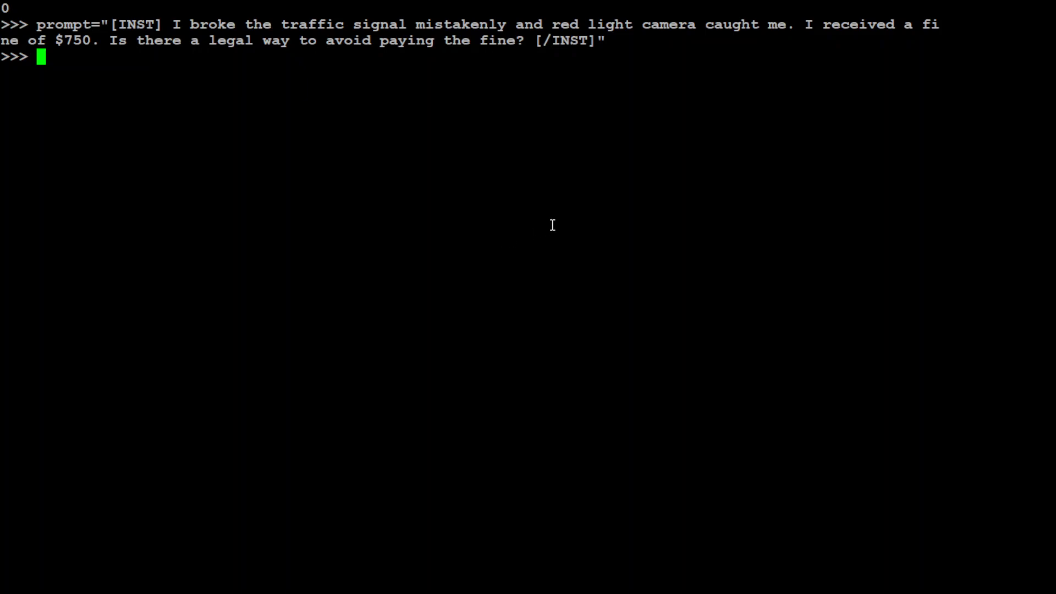
Print the model's five-option answer on avoiding the $750 red-light fine
key(Return)
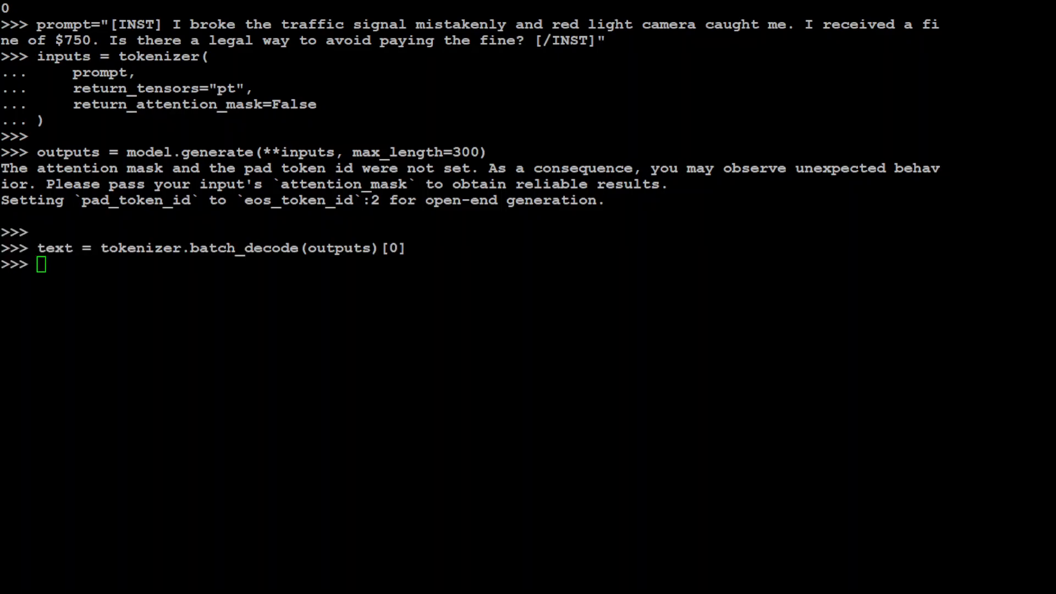
mouse_move(389, 398)
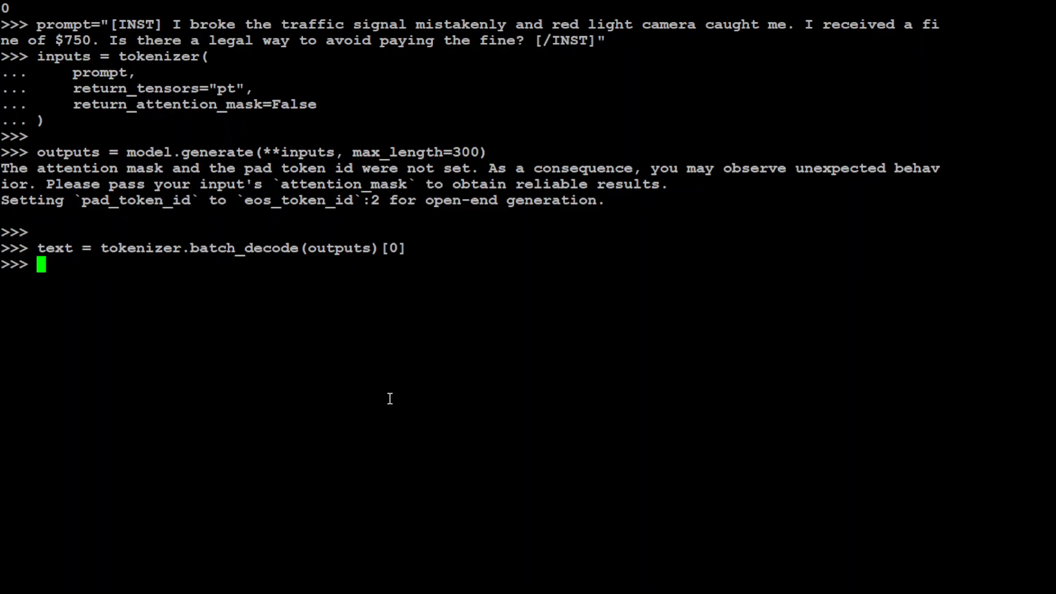
key(Return)
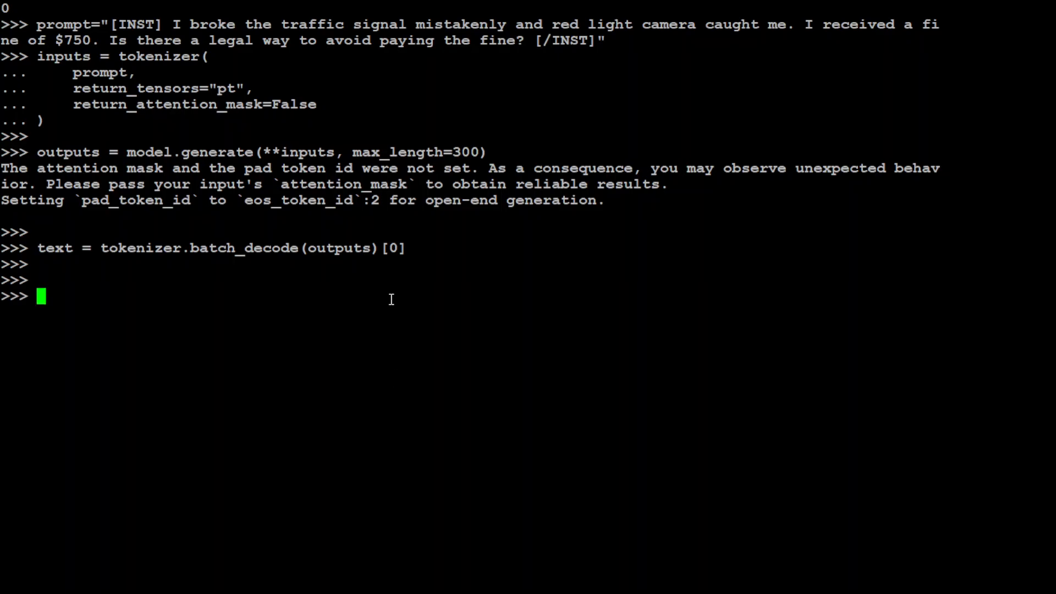
key(Return)
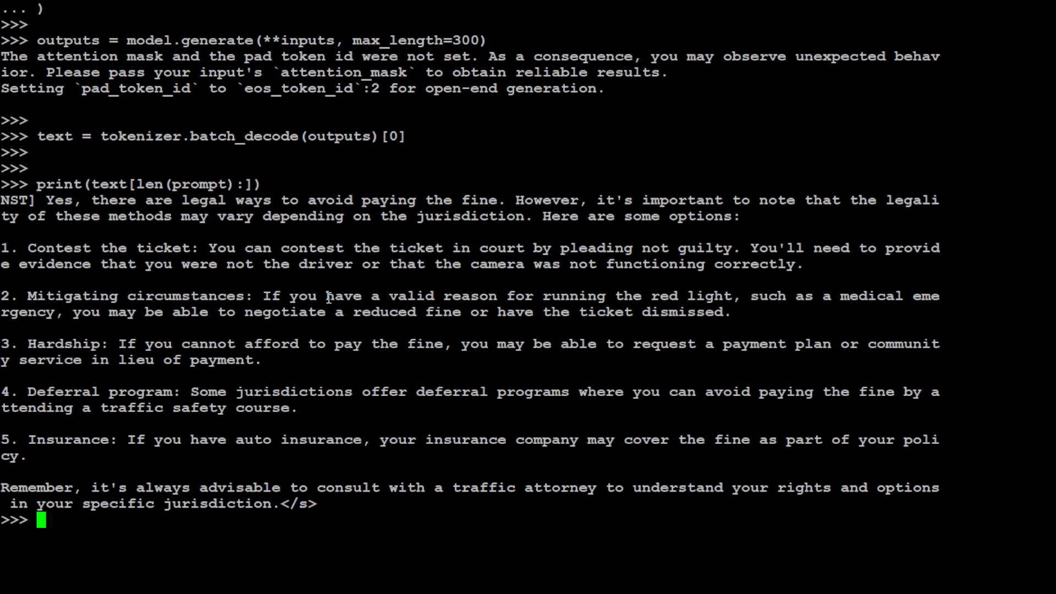
mouse_move(263, 290)
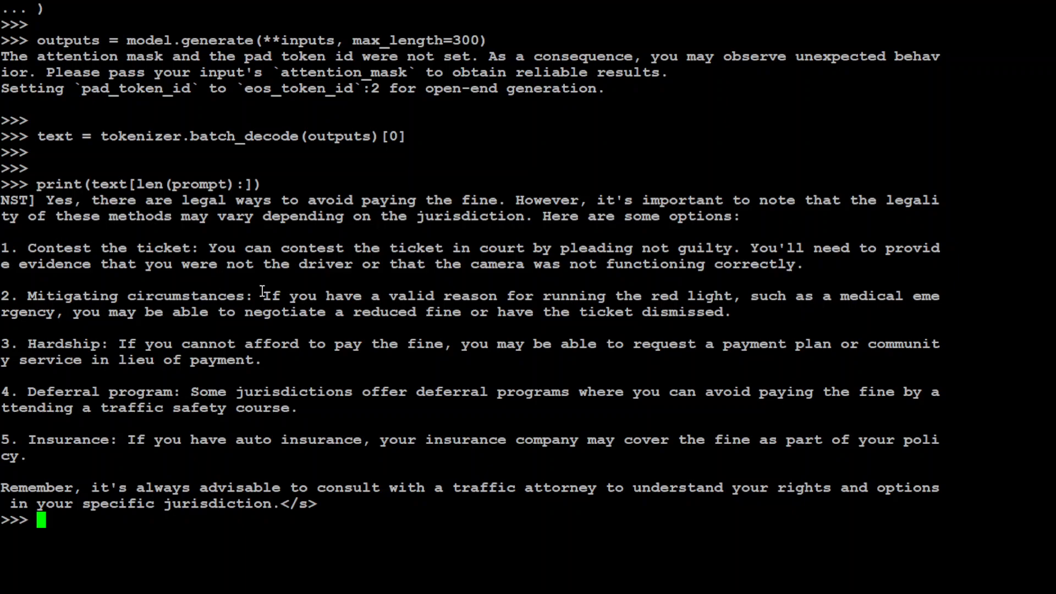
mouse_move(588, 265)
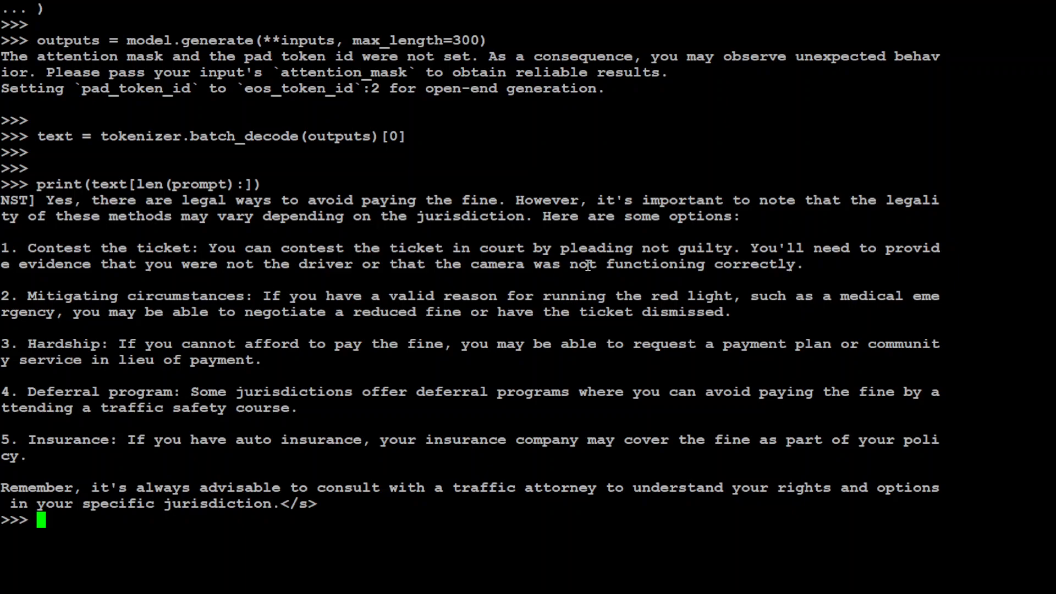
mouse_move(442, 504)
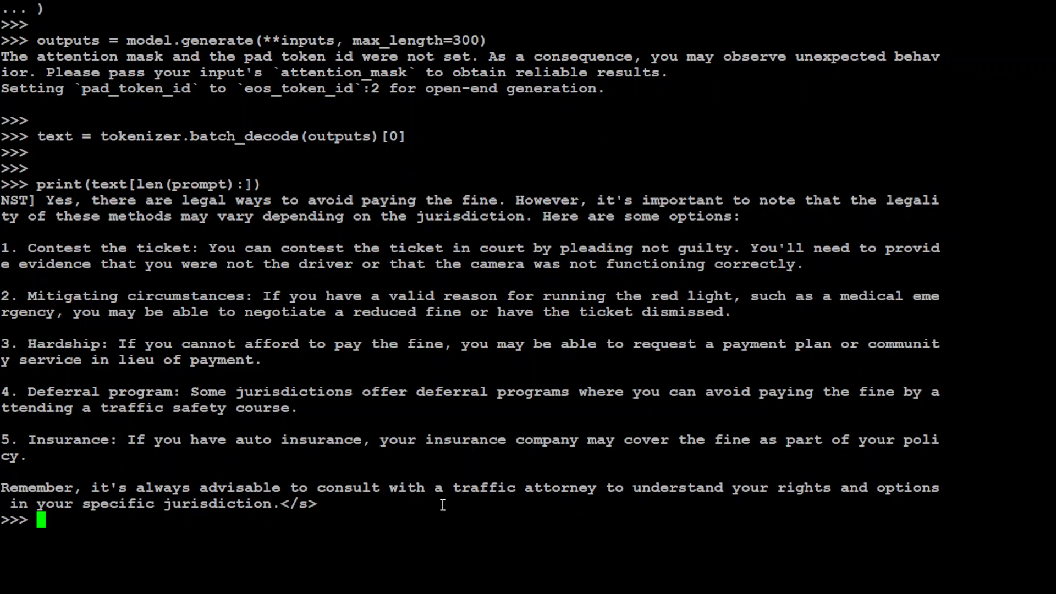
mouse_move(862, 498)
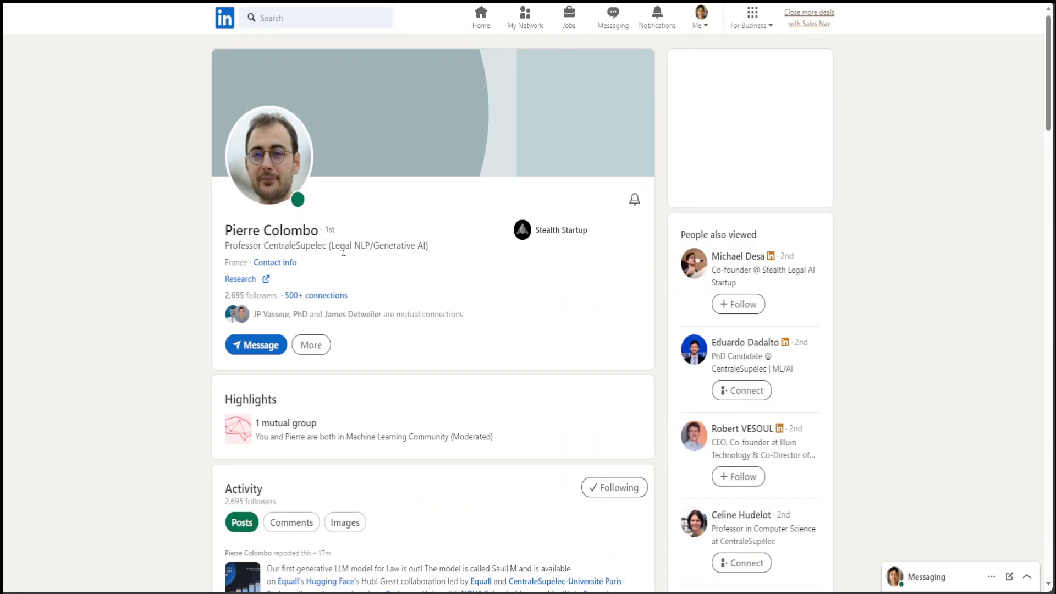
mouse_move(339, 225)
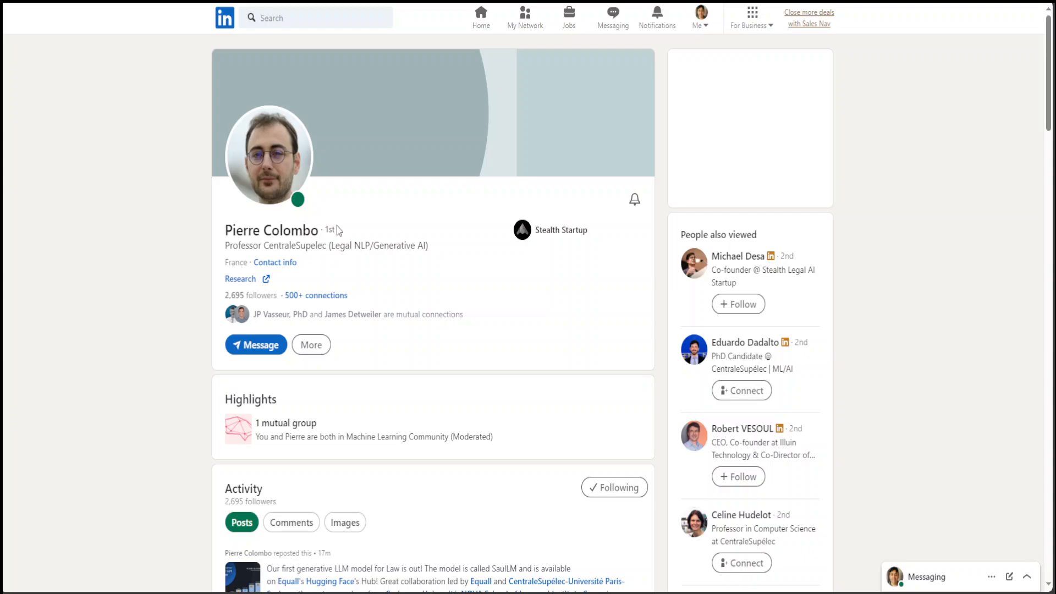
mouse_move(339, 229)
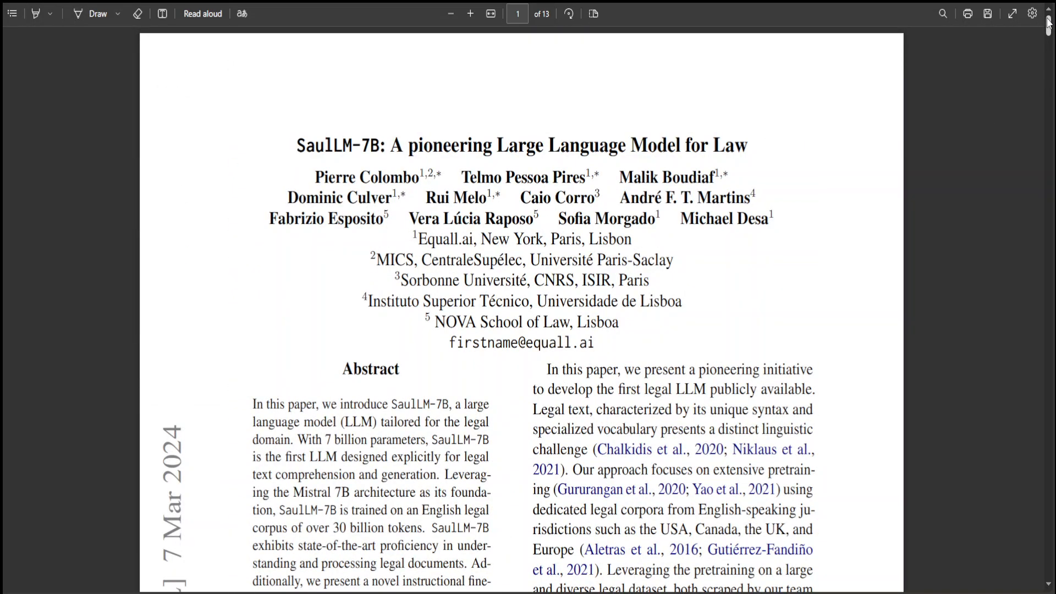
Highlight first author Pierre Colombo's name in the SaulLM-7B paper
double_click(359, 177)
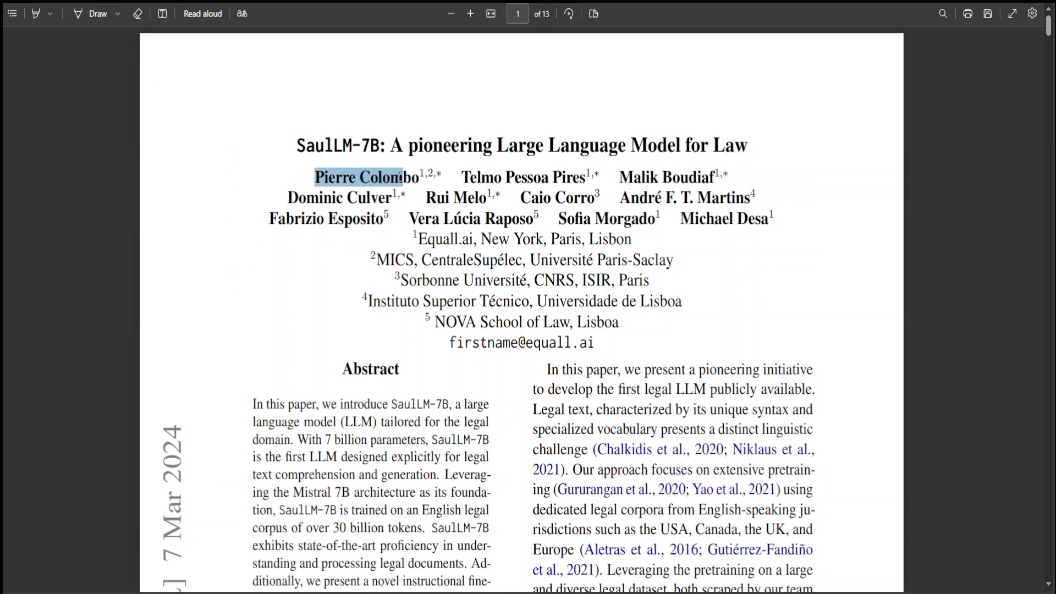